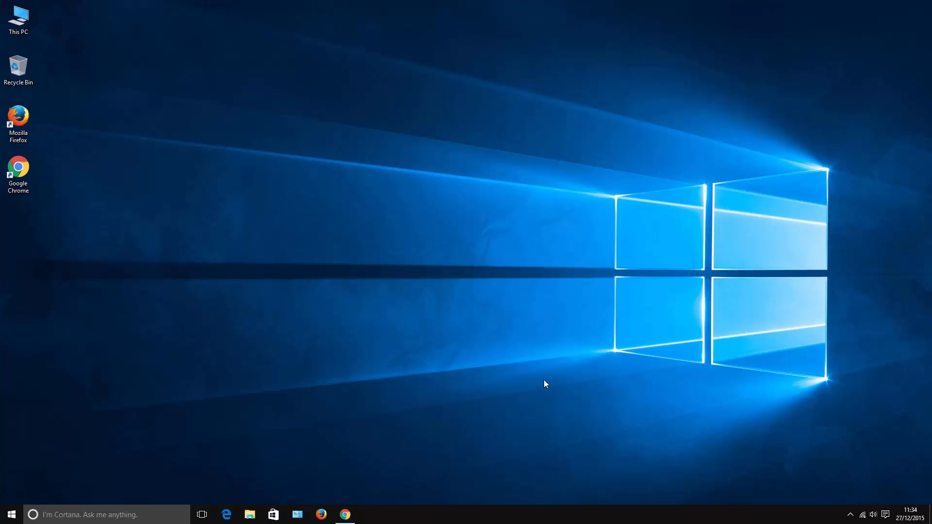
{"action": "mouse_move", "coordinate": [385, 464]}
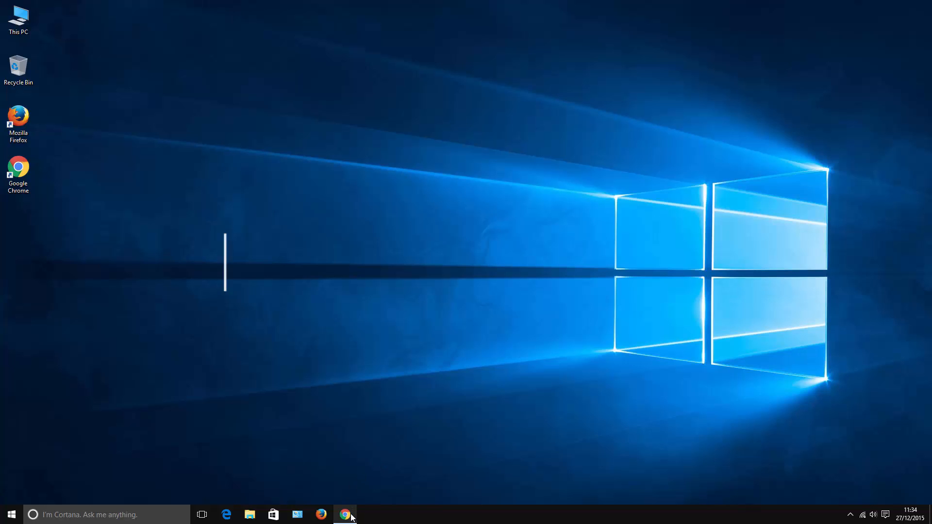
Review the AVG antivirus and download tabs in Chrome, then unpin Microsoft Edge from the taskbar.
{"action": "left_click", "coordinate": [344, 515]}
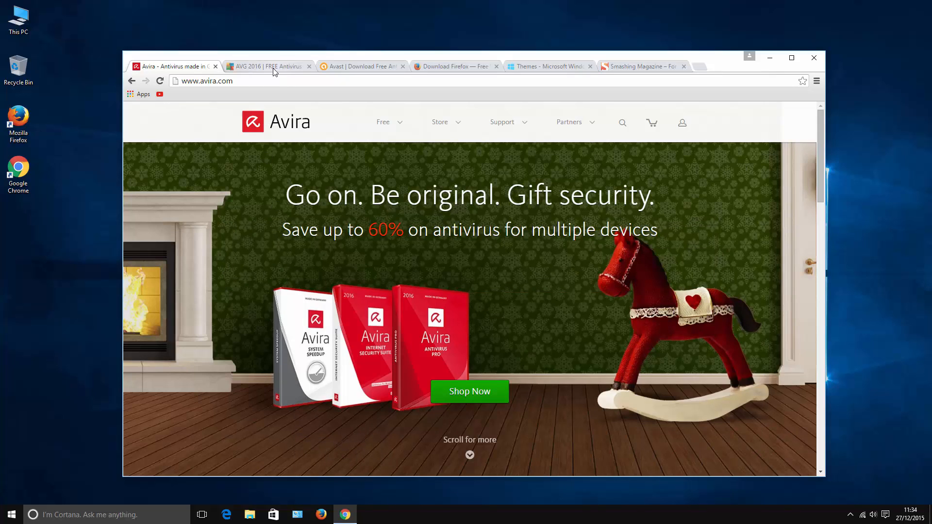
{"action": "left_click", "coordinate": [268, 66]}
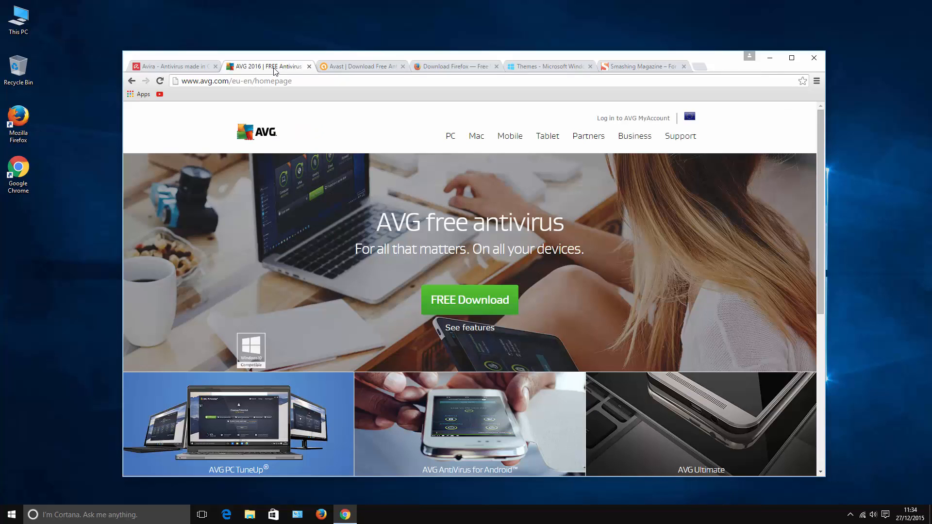
{"action": "left_click", "coordinate": [361, 66]}
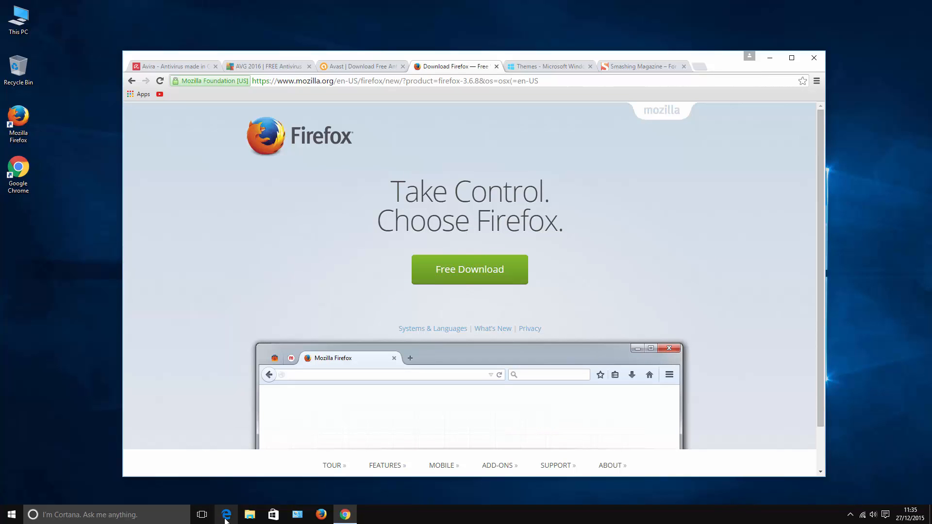
{"action": "mouse_move", "coordinate": [225, 515]}
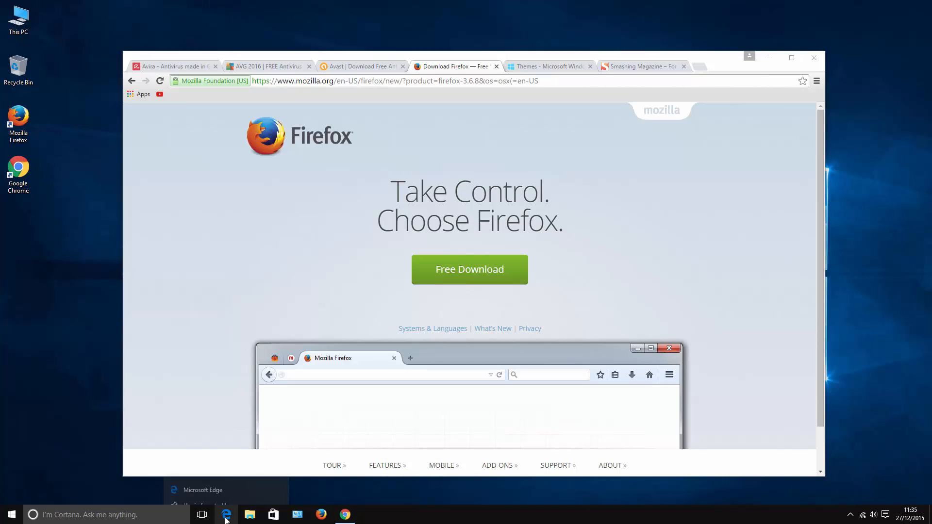
{"action": "right_click", "coordinate": [226, 515]}
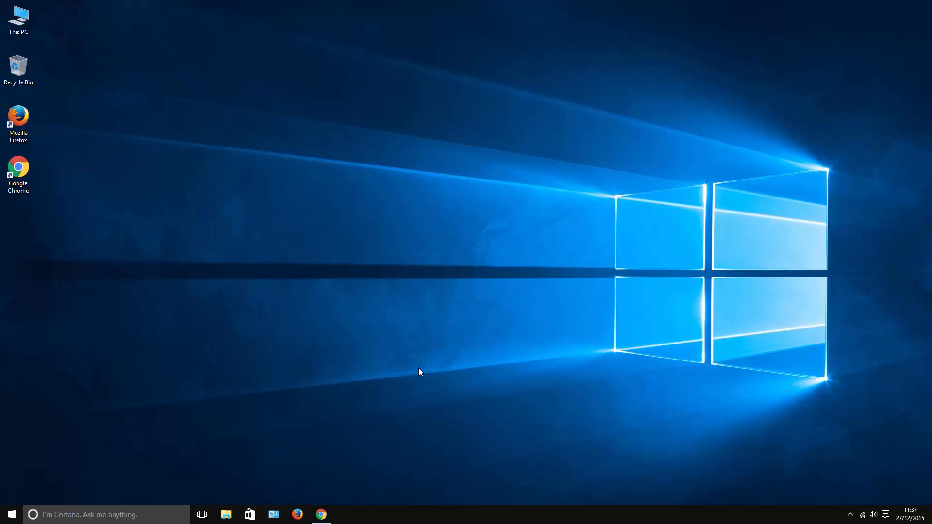
Reach the General privacy page in Settings via Start > Settings > Privacy.
{"action": "left_click", "coordinate": [11, 514]}
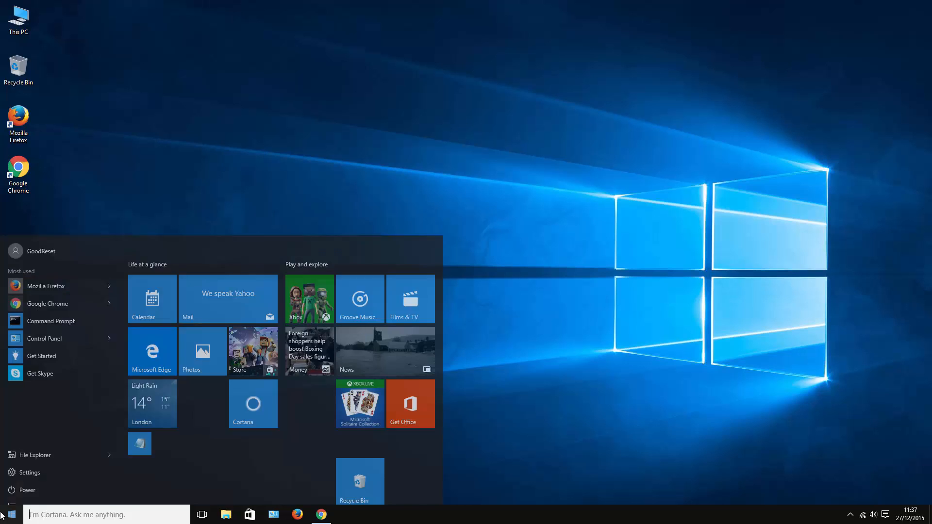
{"action": "left_click", "coordinate": [29, 472]}
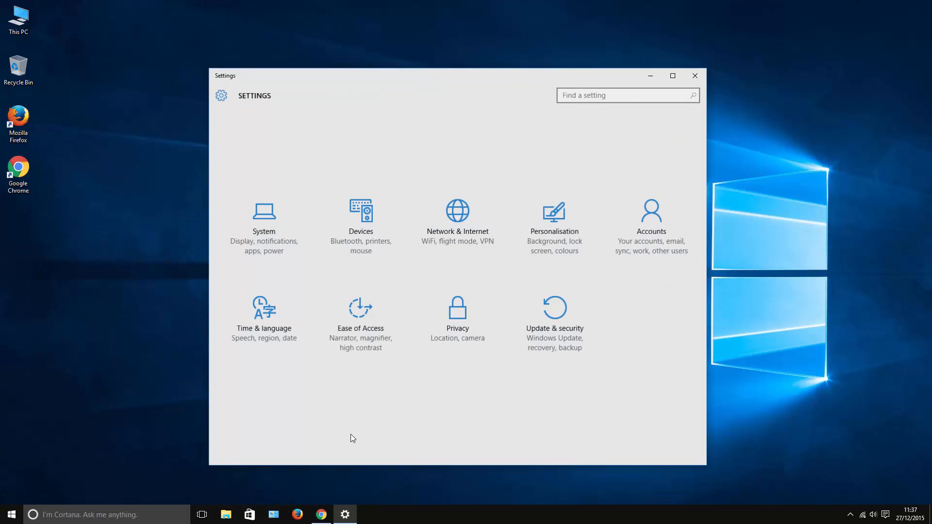
{"action": "left_click", "coordinate": [457, 312]}
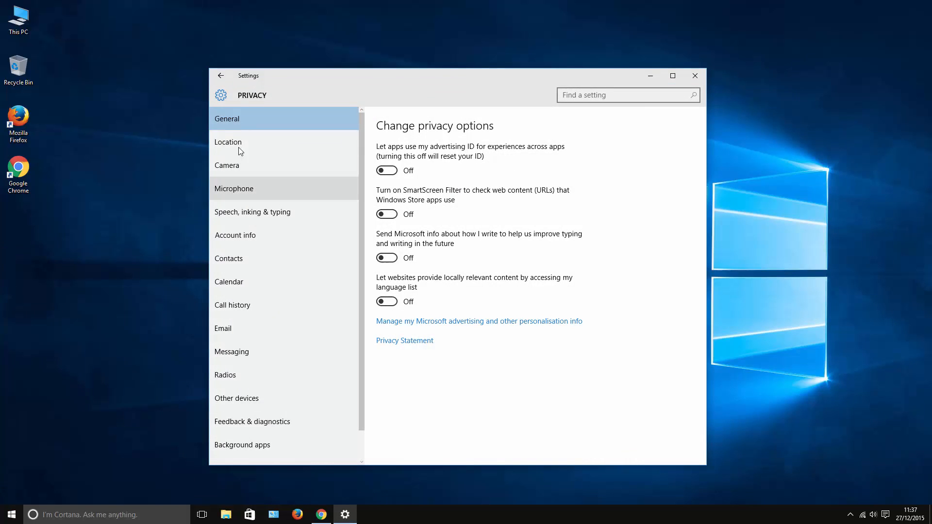
{"action": "left_click", "coordinate": [227, 165]}
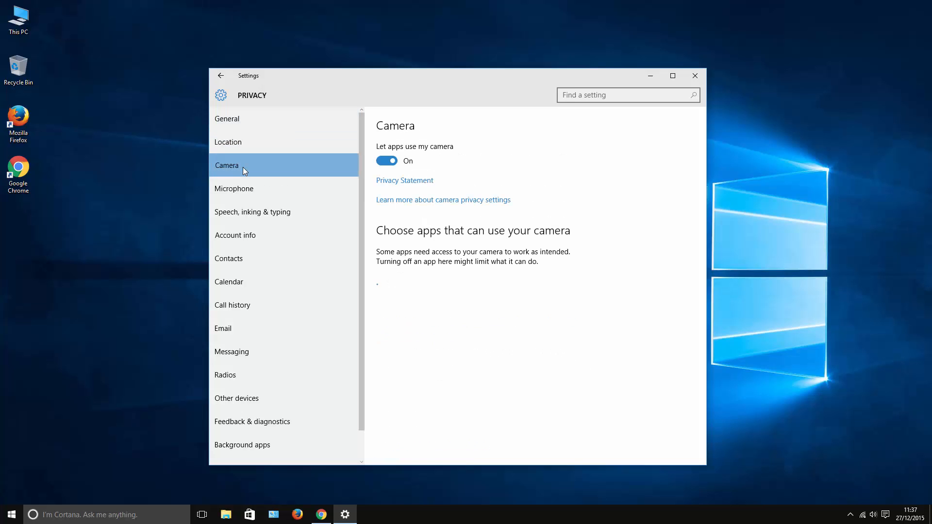
{"action": "left_click", "coordinate": [227, 119]}
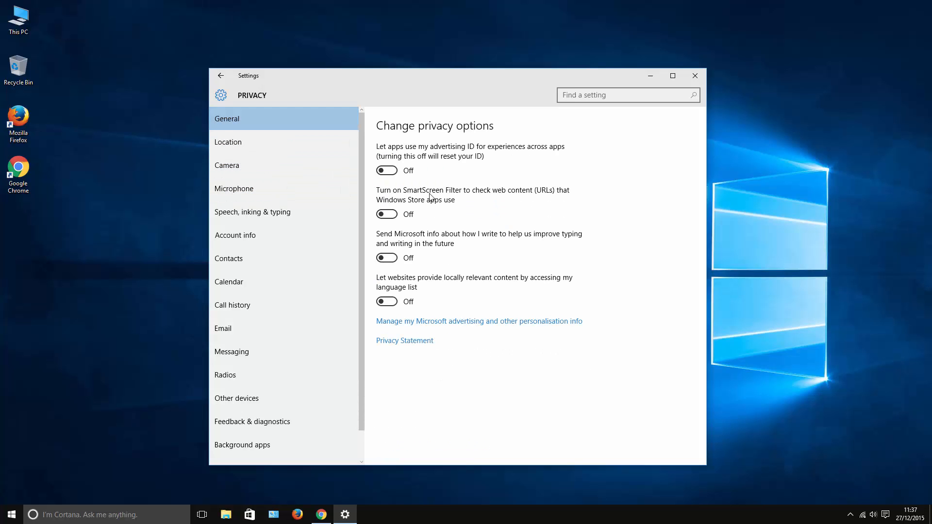
Leave SmartScreen Filter switched on for Store app web content and close Settings.
{"action": "left_click", "coordinate": [386, 214]}
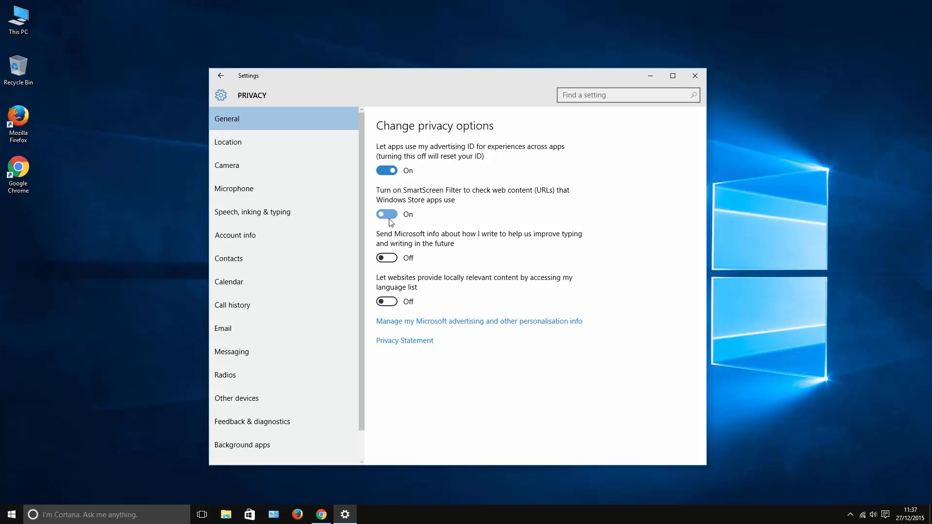
{"action": "left_click", "coordinate": [386, 214]}
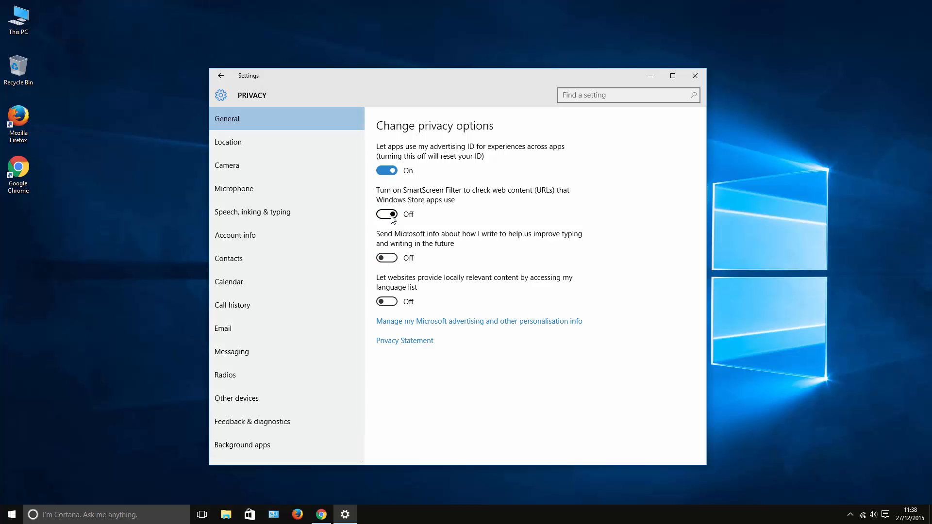
{"action": "left_click", "coordinate": [387, 215]}
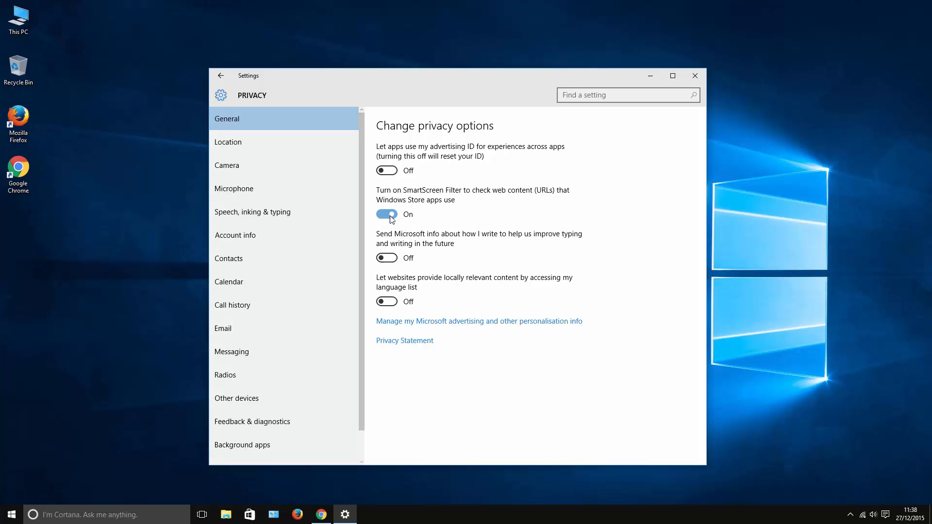
{"action": "left_click", "coordinate": [693, 76]}
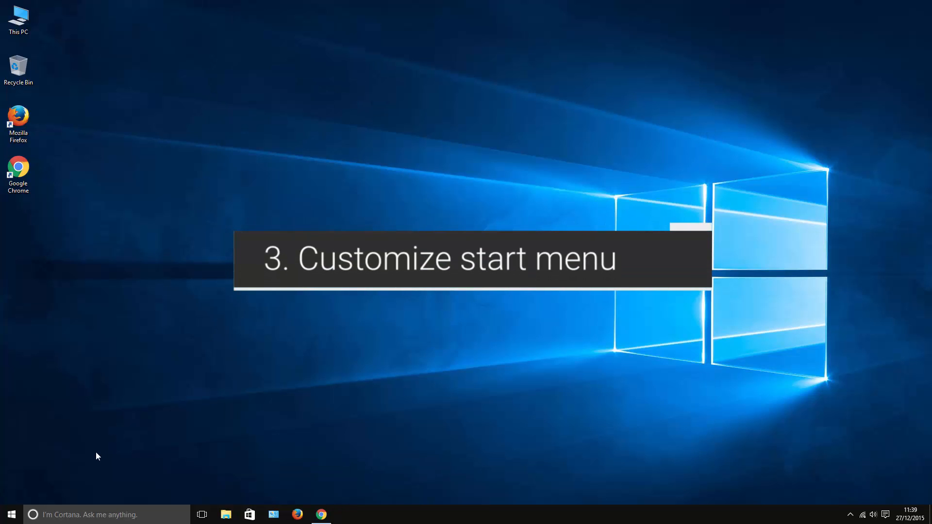
Unpin the Microsoft Edge tile from Start via its right-click menu.
{"action": "left_click", "coordinate": [10, 515]}
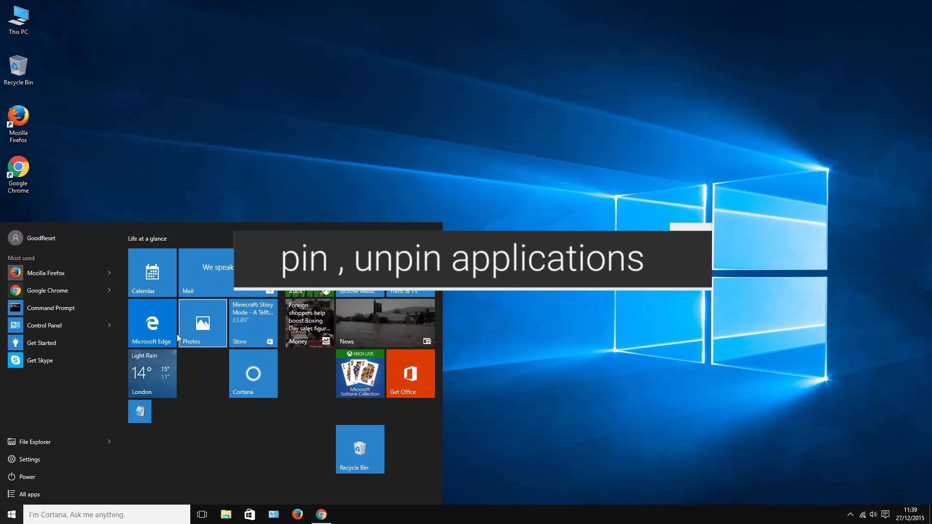
{"action": "right_click", "coordinate": [151, 323]}
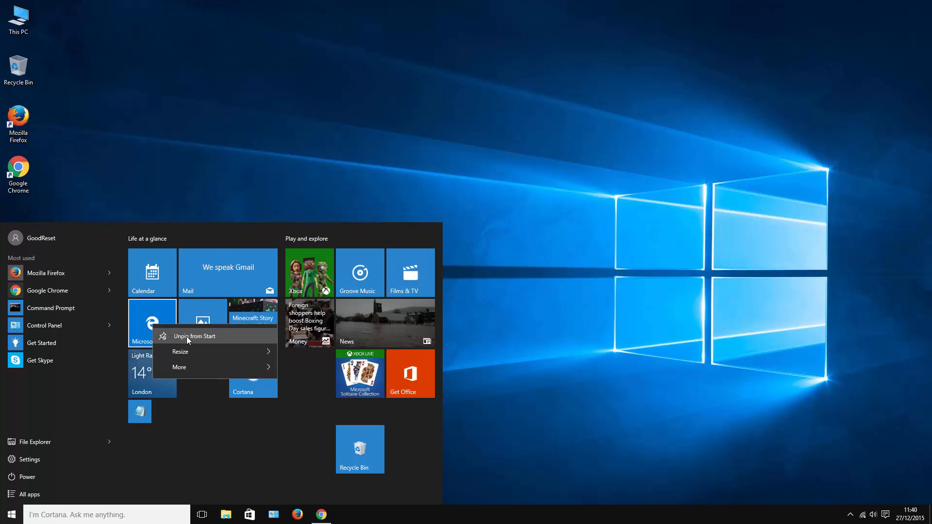
{"action": "left_click", "coordinate": [195, 336]}
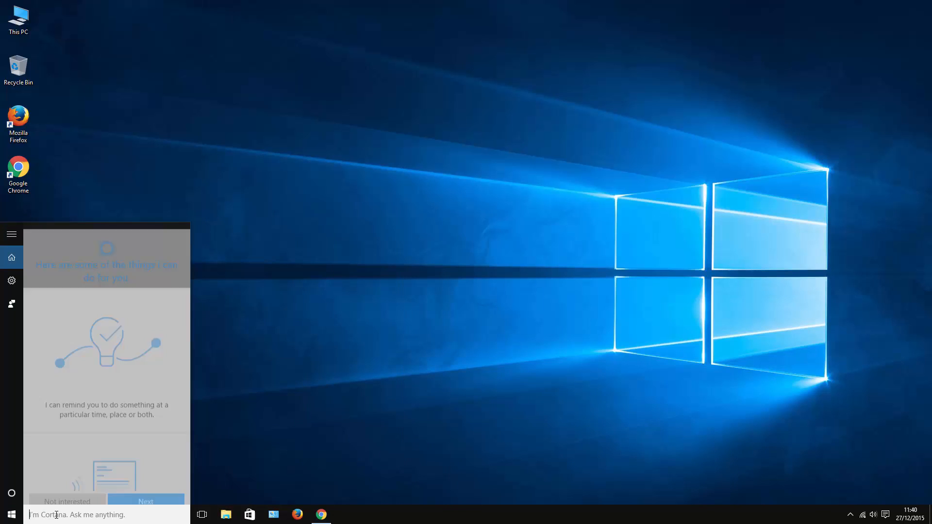
Search 'one' and pin the OneNote result to the Start tiles.
{"action": "type", "text": "onenote"}
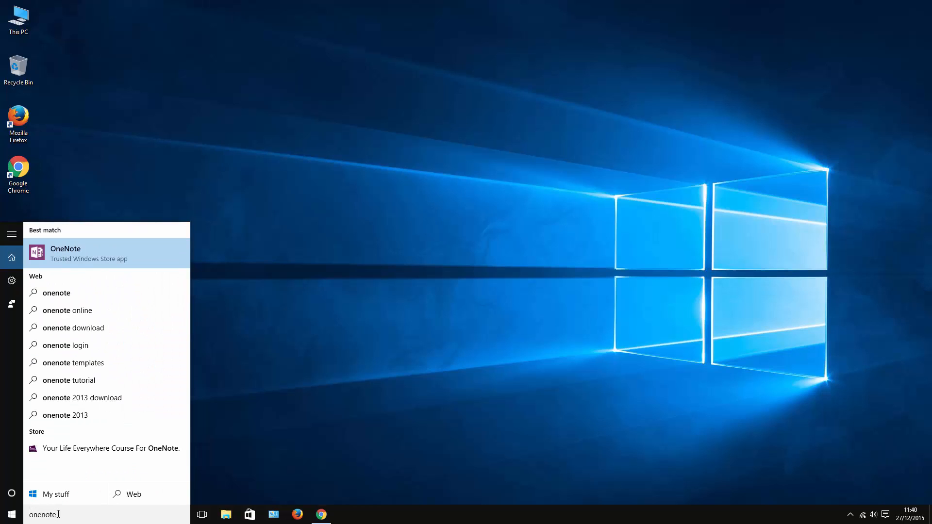
{"action": "right_click", "coordinate": [66, 252]}
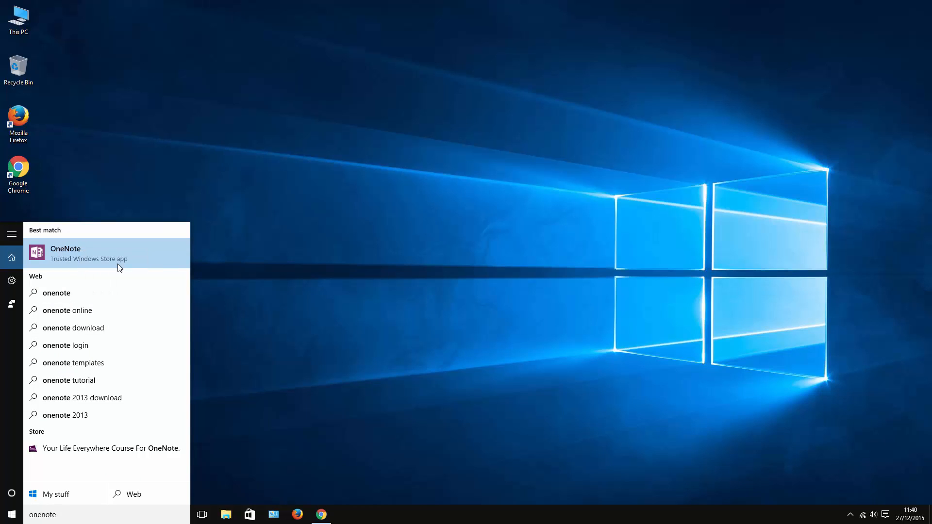
{"action": "left_click", "coordinate": [11, 514]}
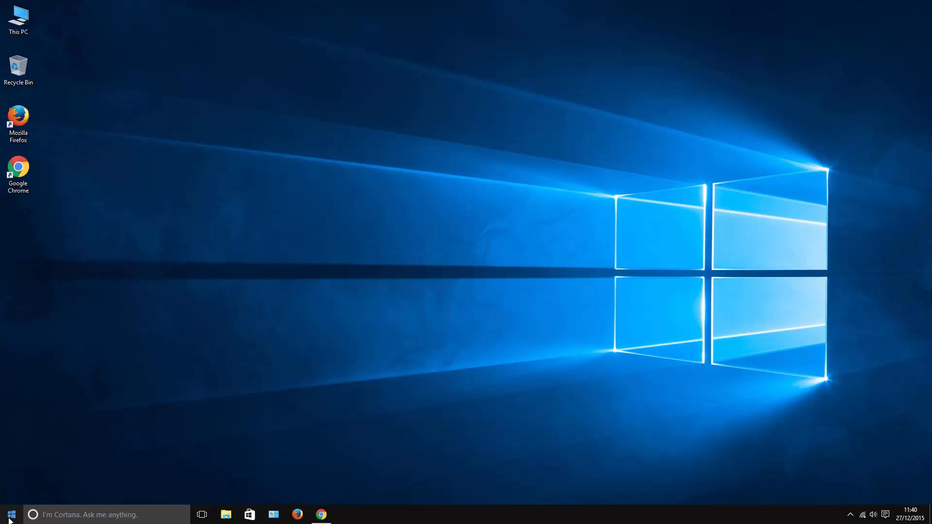
{"action": "left_click", "coordinate": [11, 514]}
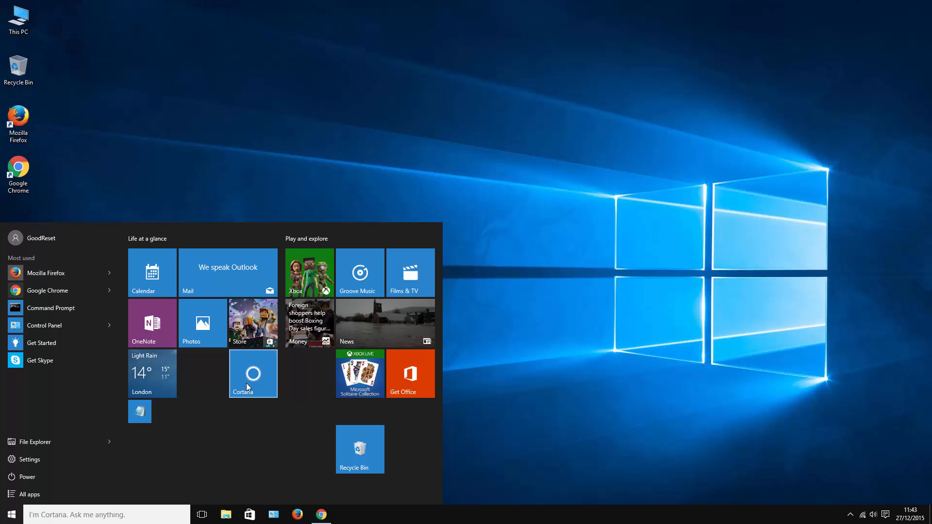
Resize the Cortana Start tile to Small.
{"action": "right_click", "coordinate": [252, 374]}
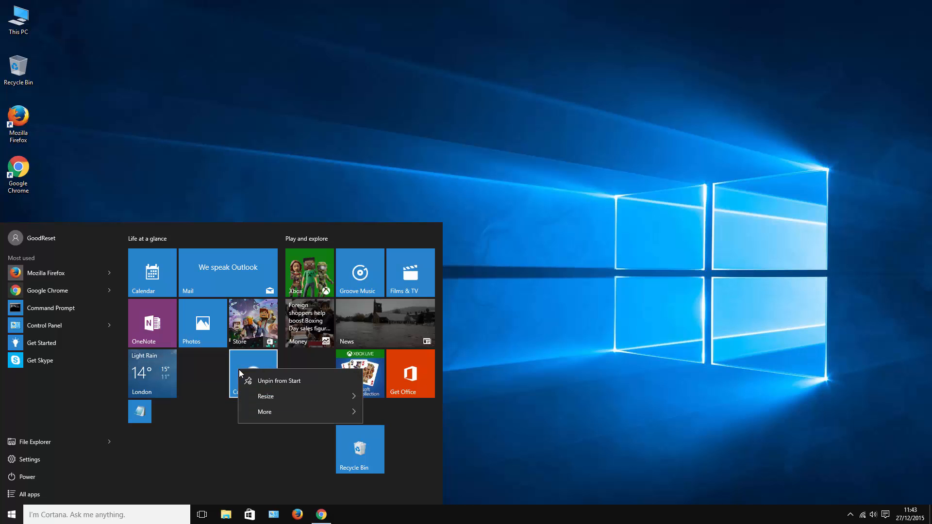
{"action": "left_click", "coordinate": [266, 396]}
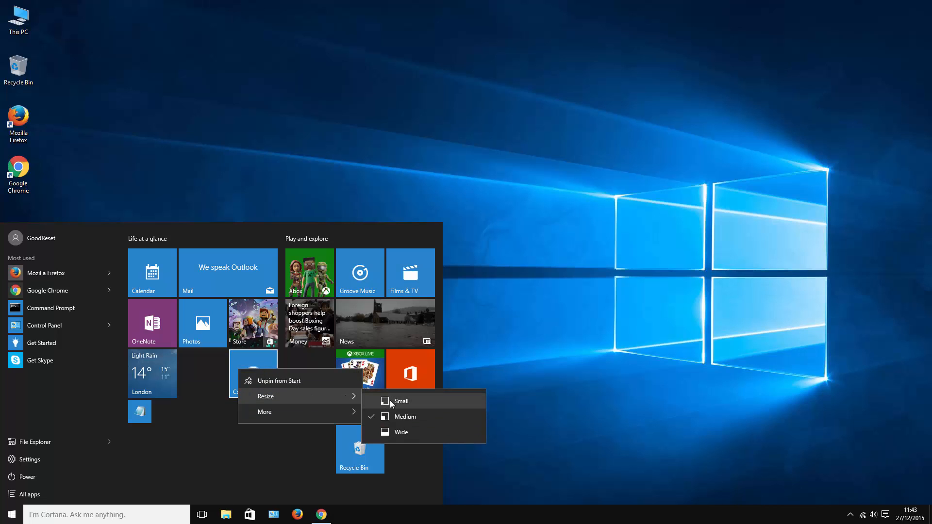
{"action": "mouse_move", "coordinate": [399, 408]}
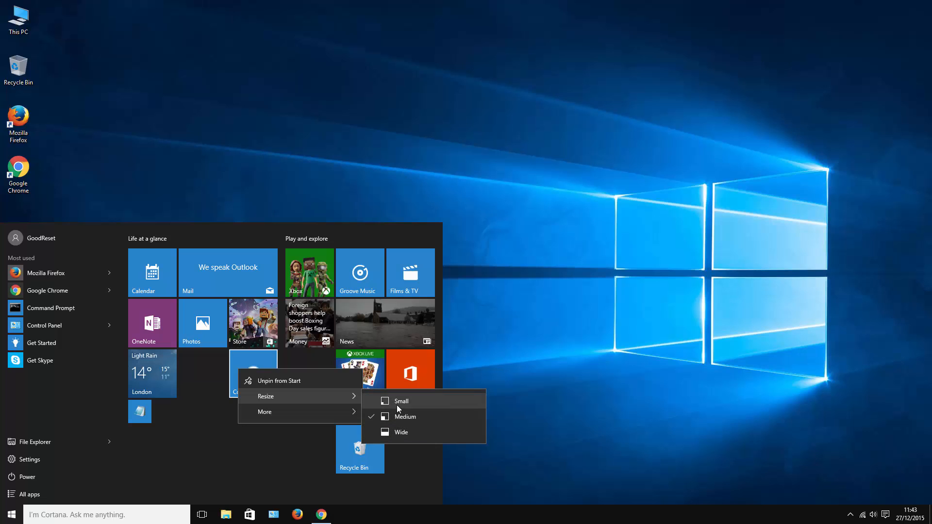
{"action": "left_click", "coordinate": [401, 400]}
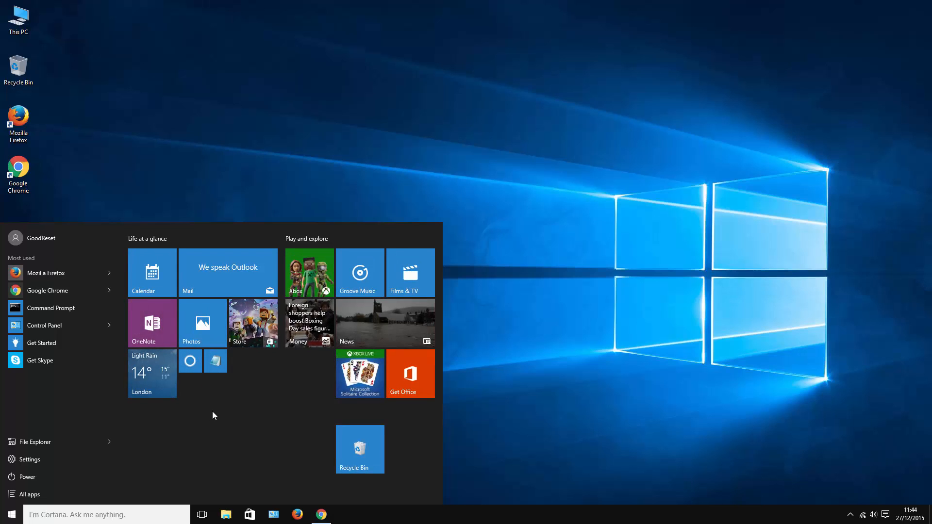
{"action": "mouse_move", "coordinate": [214, 408]}
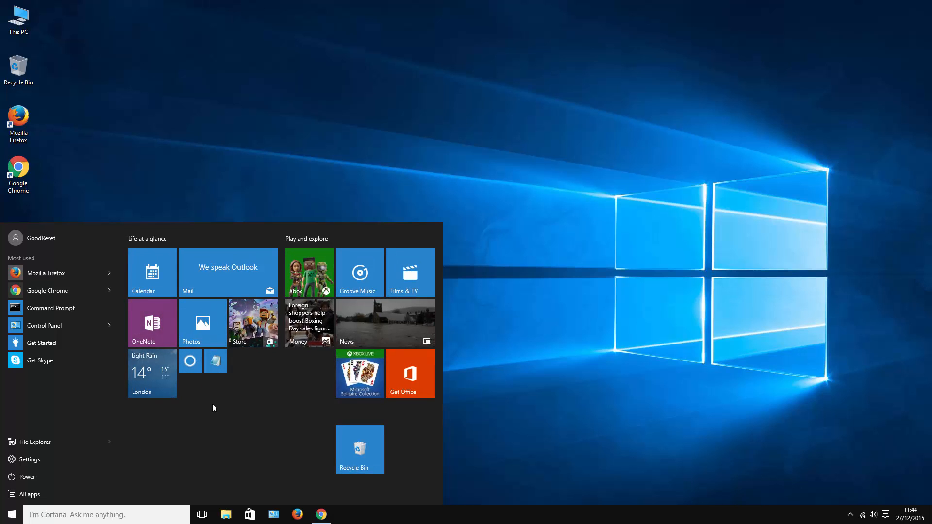
{"action": "mouse_move", "coordinate": [201, 413]}
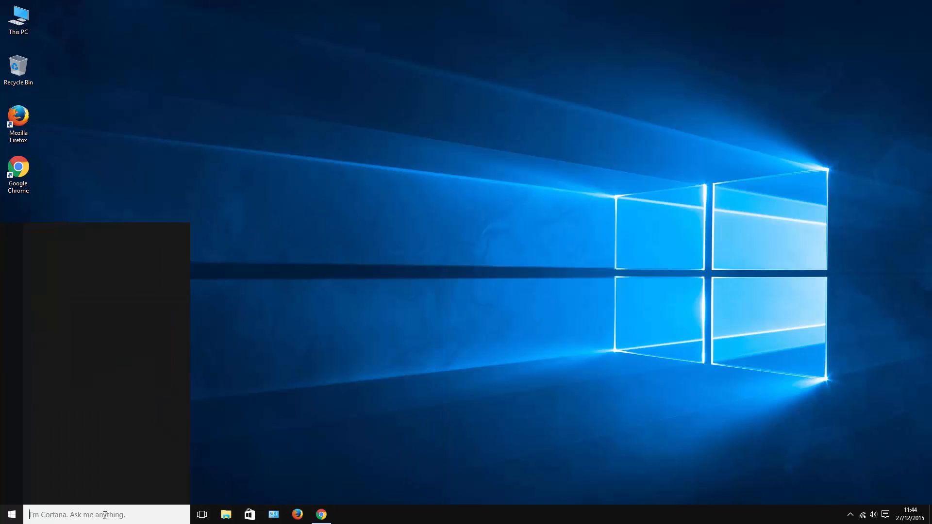
Launch Notepad++ from the search results and close its empty window.
{"action": "right_click", "coordinate": [68, 284]}
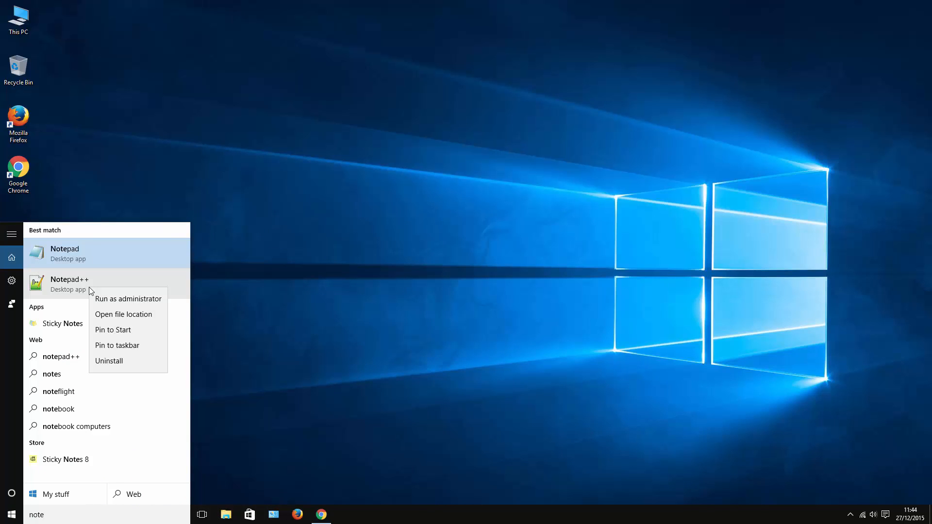
{"action": "left_click", "coordinate": [117, 345]}
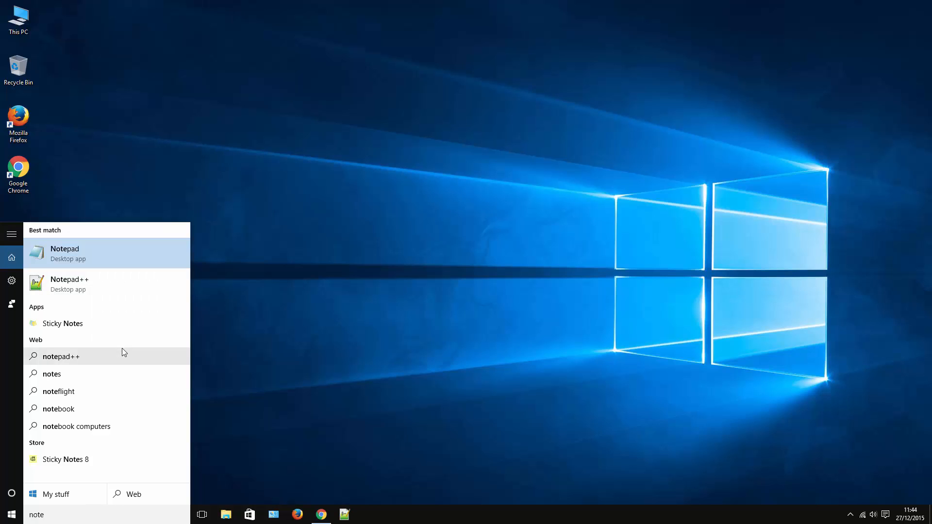
{"action": "mouse_move", "coordinate": [344, 514]}
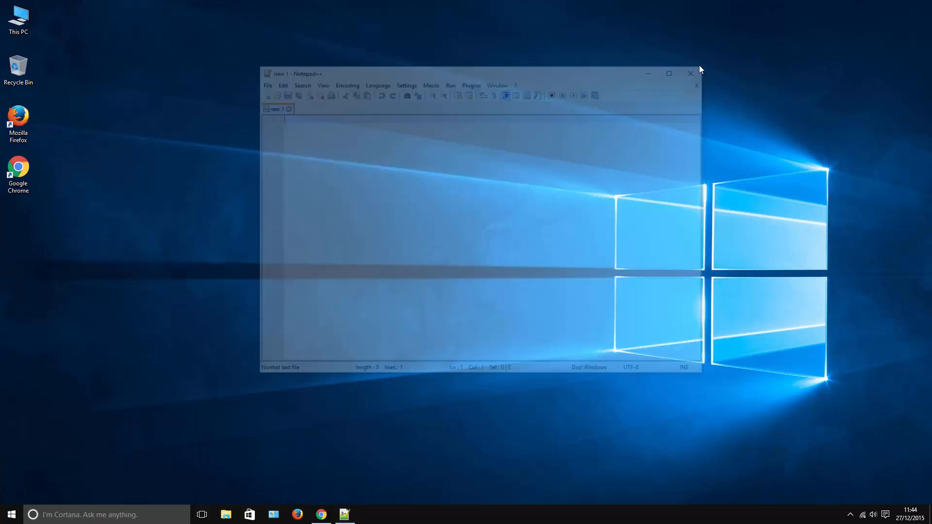
{"action": "left_click", "coordinate": [690, 74]}
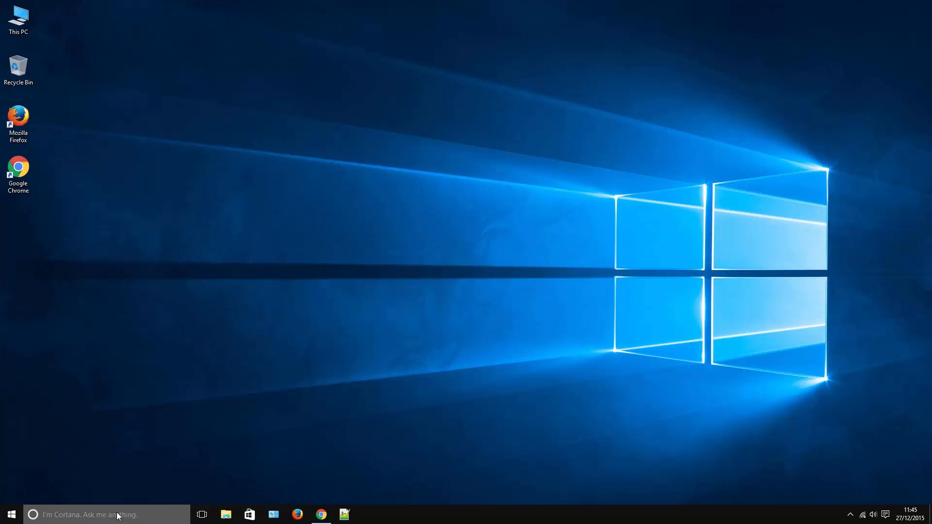
Set the taskbar to show Cortana as an icon only and check it.
{"action": "right_click", "coordinate": [95, 515]}
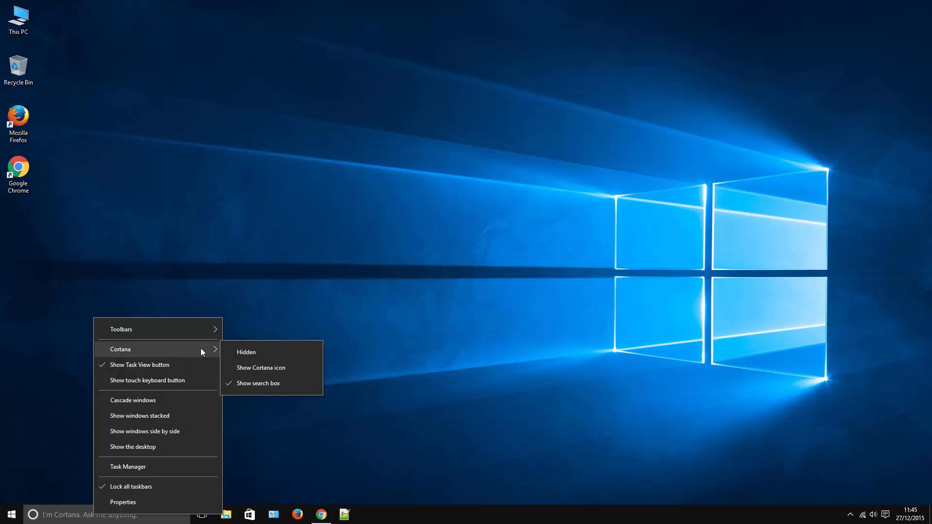
{"action": "left_click", "coordinate": [260, 368]}
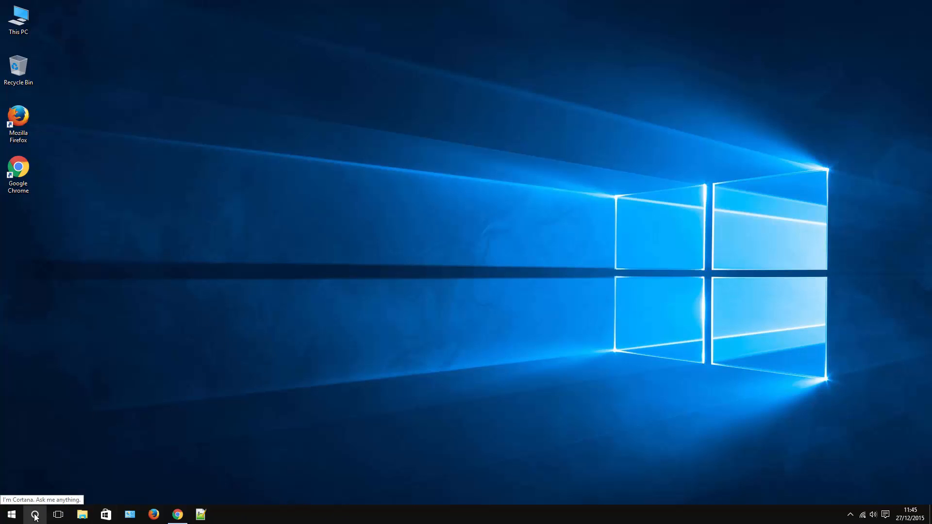
{"action": "left_click", "coordinate": [34, 514]}
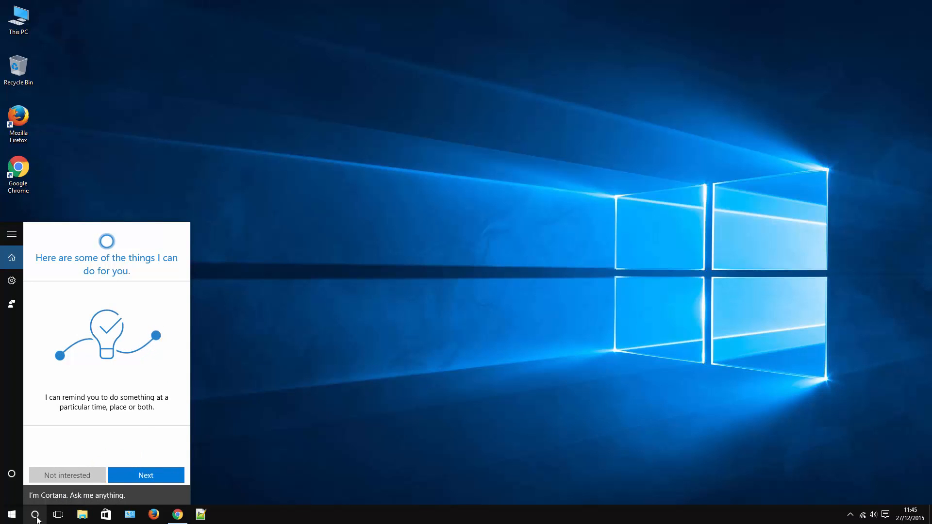
{"action": "left_click", "coordinate": [10, 514]}
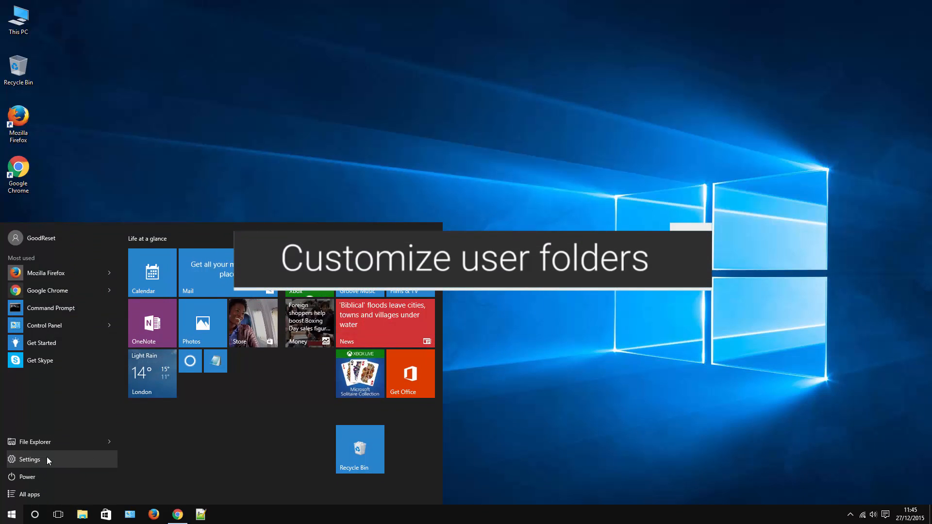
Reach 'Choose which folders appear on Start' under Personalisation > Start.
{"action": "left_click", "coordinate": [30, 460]}
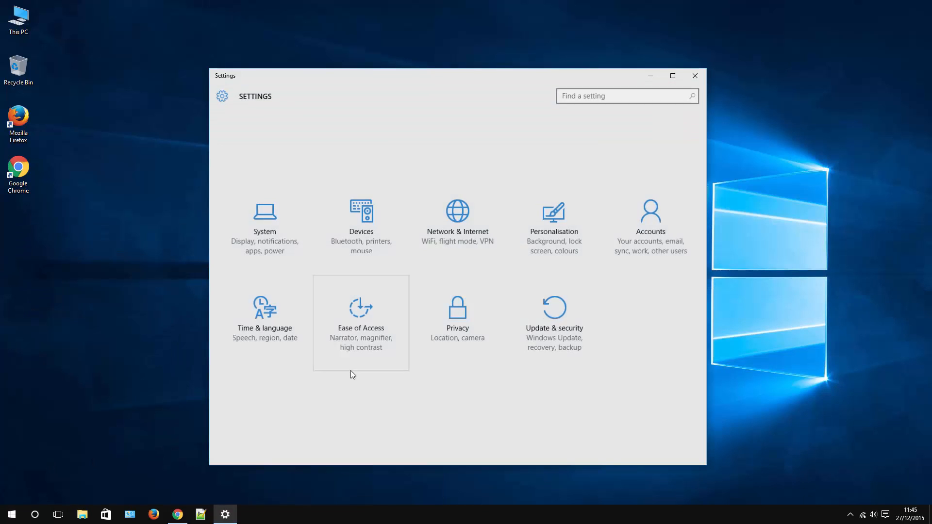
{"action": "left_click", "coordinate": [553, 225]}
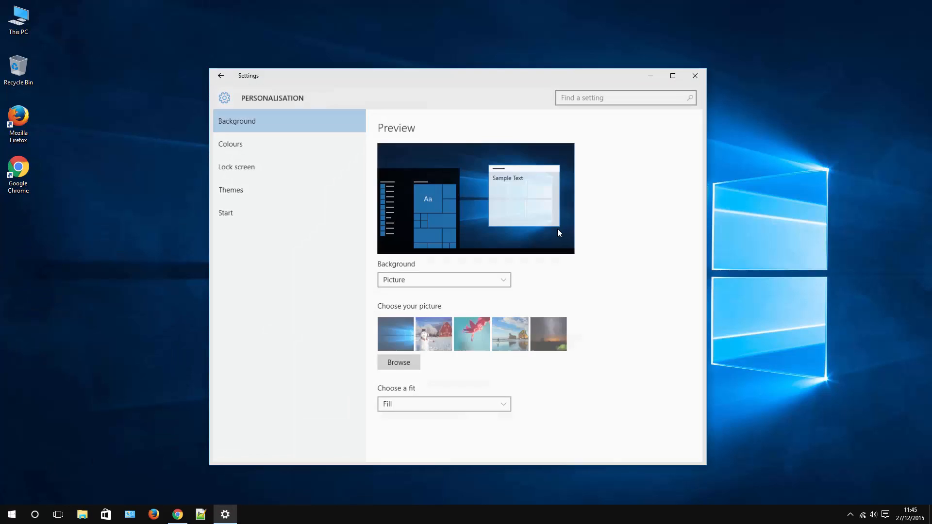
{"action": "left_click", "coordinate": [225, 212]}
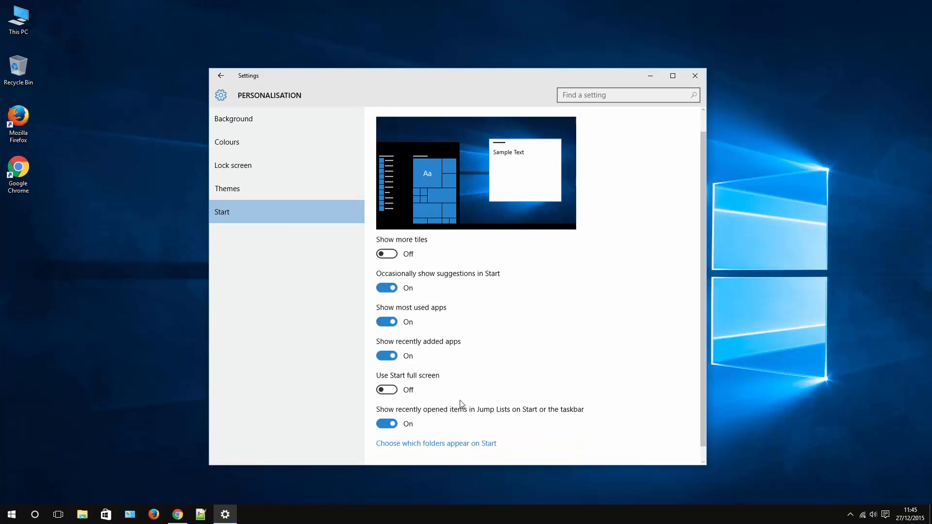
{"action": "scroll", "scroll_direction": "down", "scroll_amount": 3}
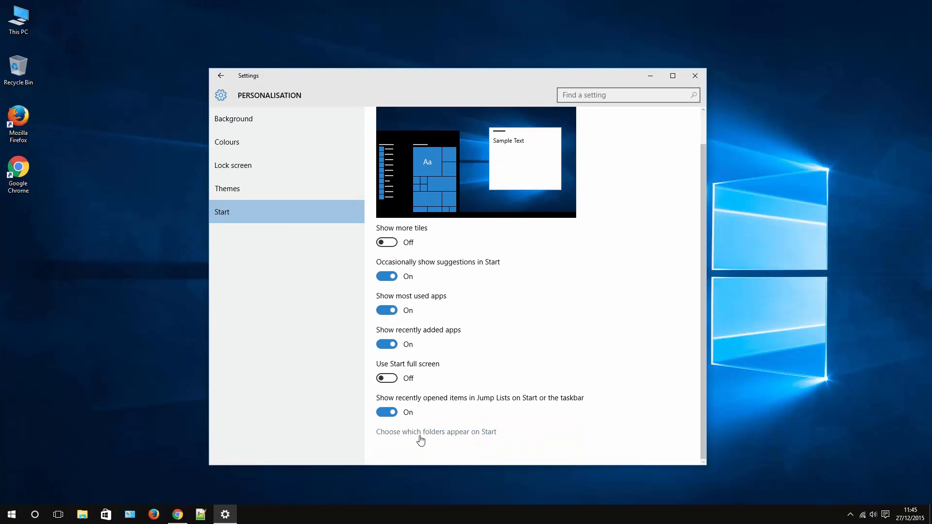
{"action": "left_click", "coordinate": [436, 431]}
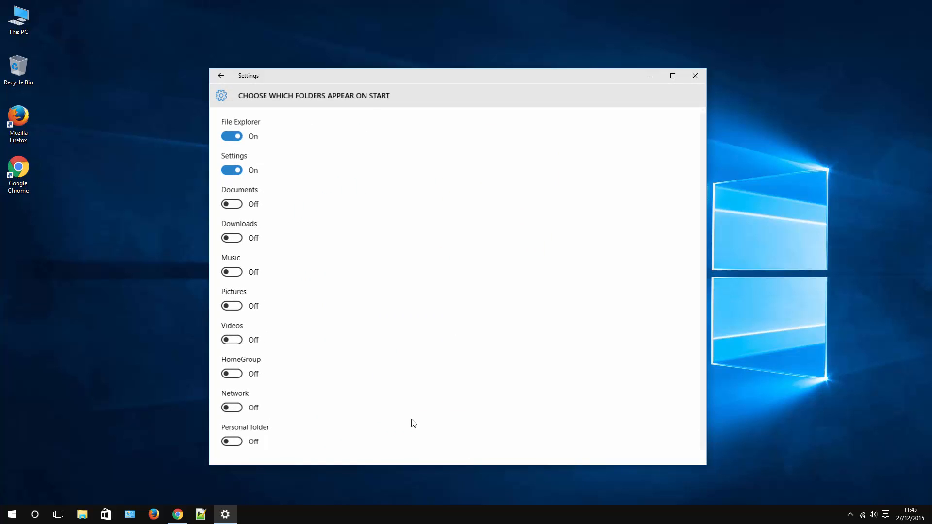
Switch on Documents, Downloads and Personal folder for the Start menu and verify in Start.
{"action": "left_click", "coordinate": [231, 204]}
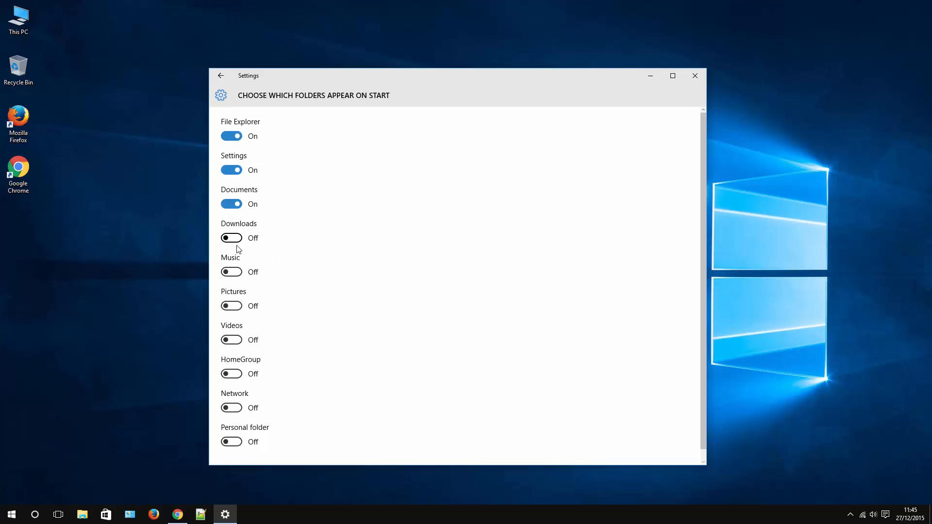
{"action": "left_click", "coordinate": [231, 238]}
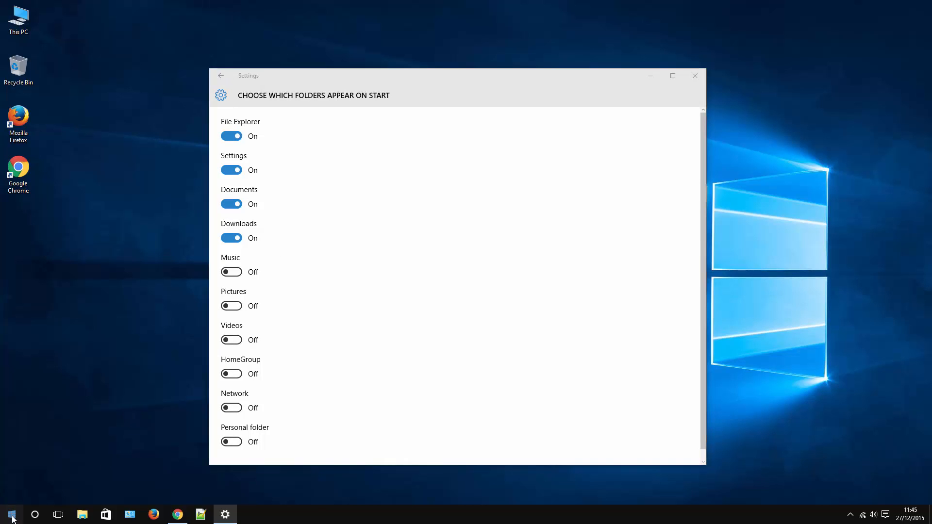
{"action": "left_click", "coordinate": [10, 514]}
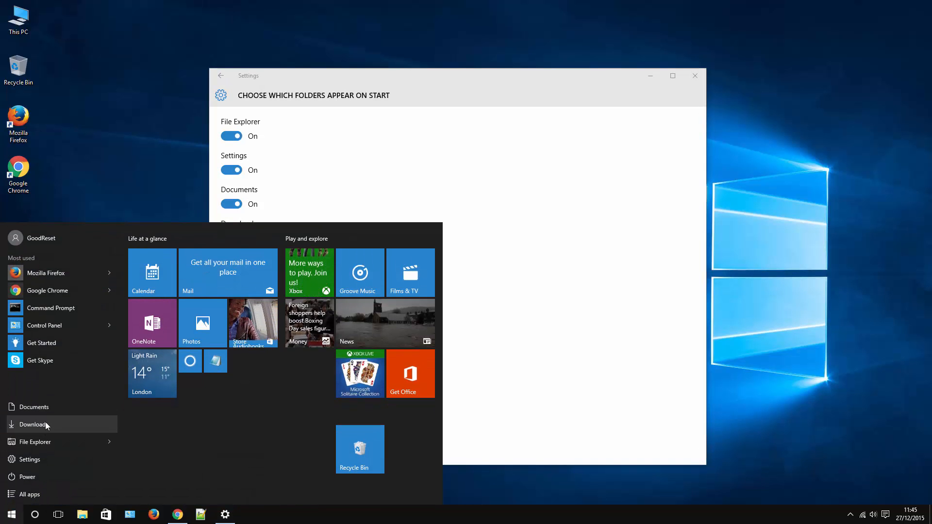
{"action": "left_click", "coordinate": [32, 424]}
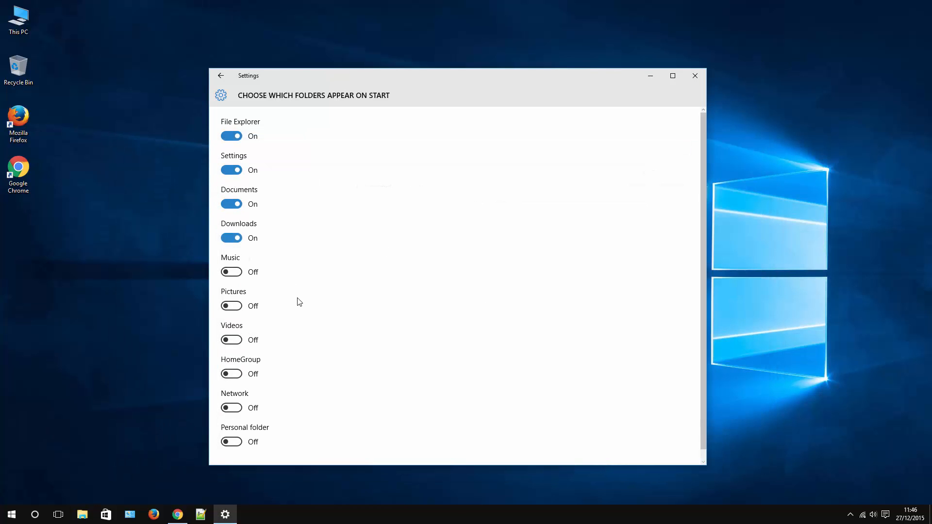
{"action": "mouse_move", "coordinate": [276, 311]}
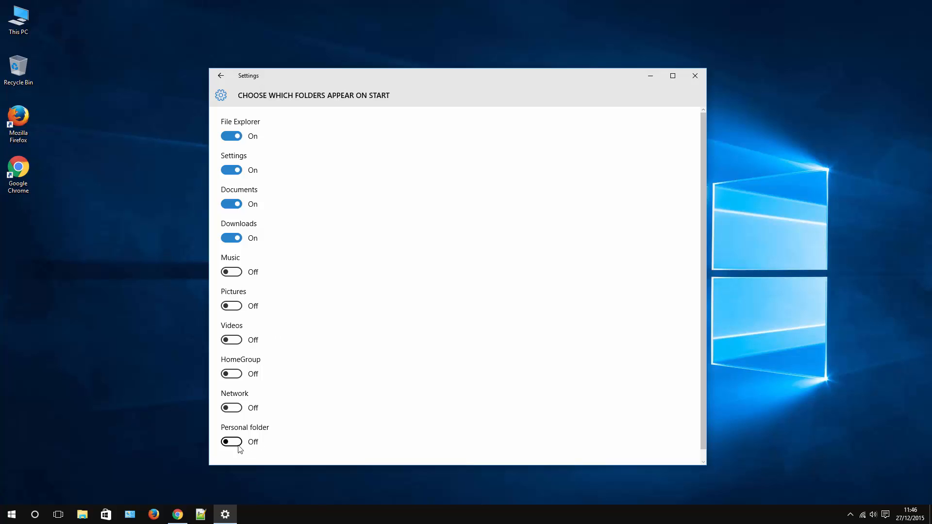
{"action": "left_click", "coordinate": [231, 442]}
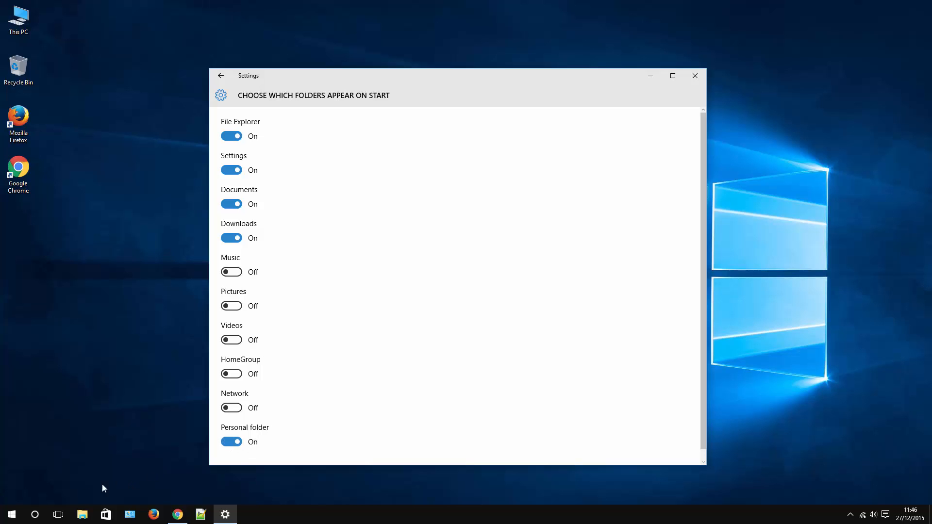
{"action": "left_click", "coordinate": [10, 514]}
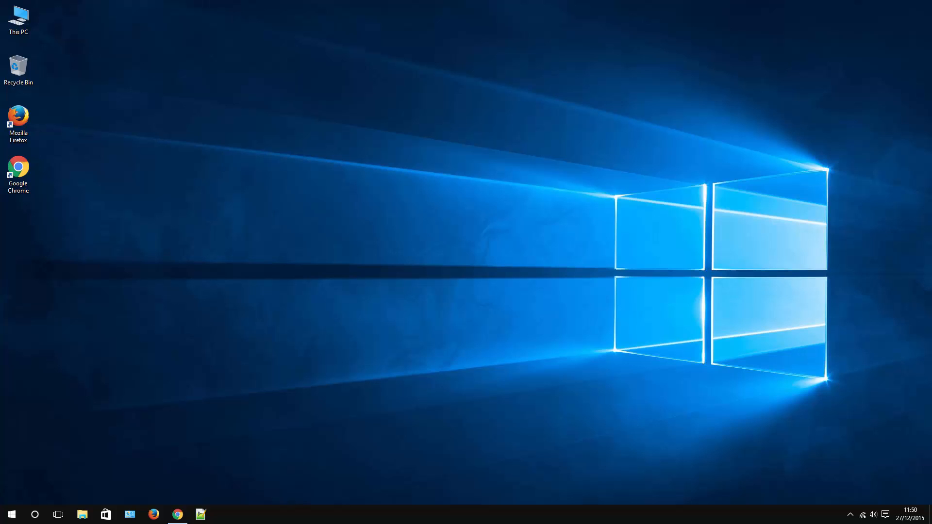
{"action": "mouse_move", "coordinate": [501, 349]}
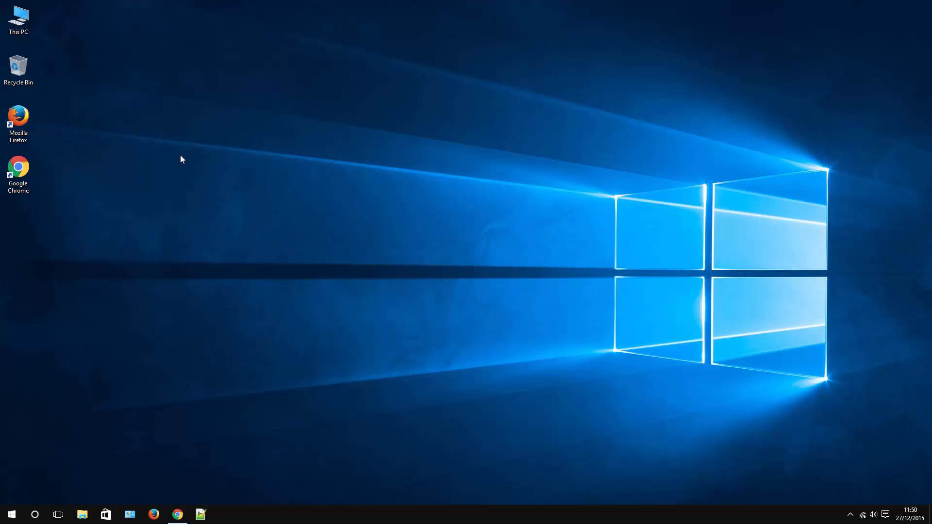
{"action": "mouse_move", "coordinate": [34, 38]}
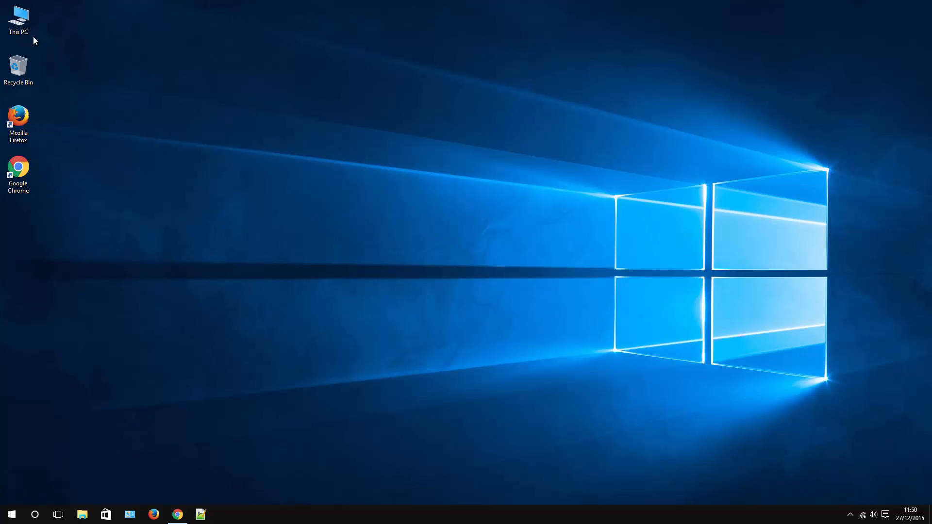
{"action": "left_click", "coordinate": [18, 18]}
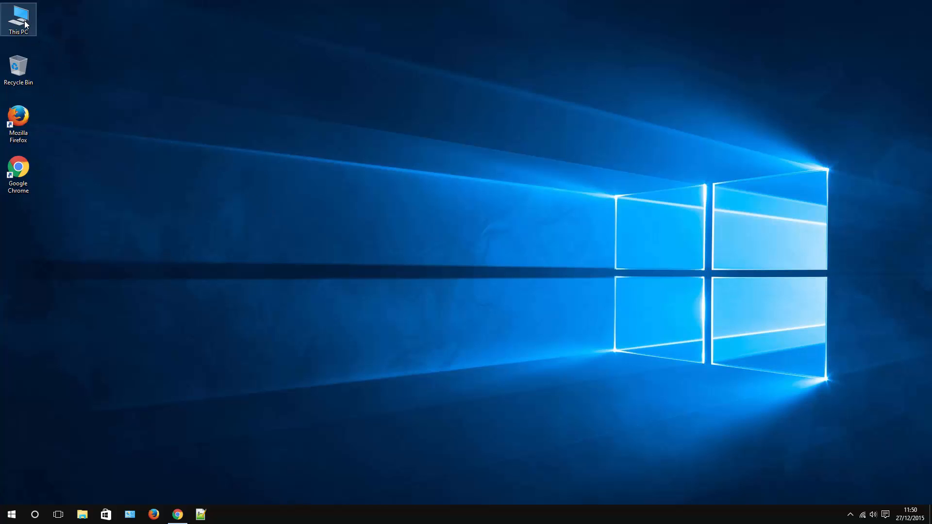
{"action": "double_click", "coordinate": [18, 18]}
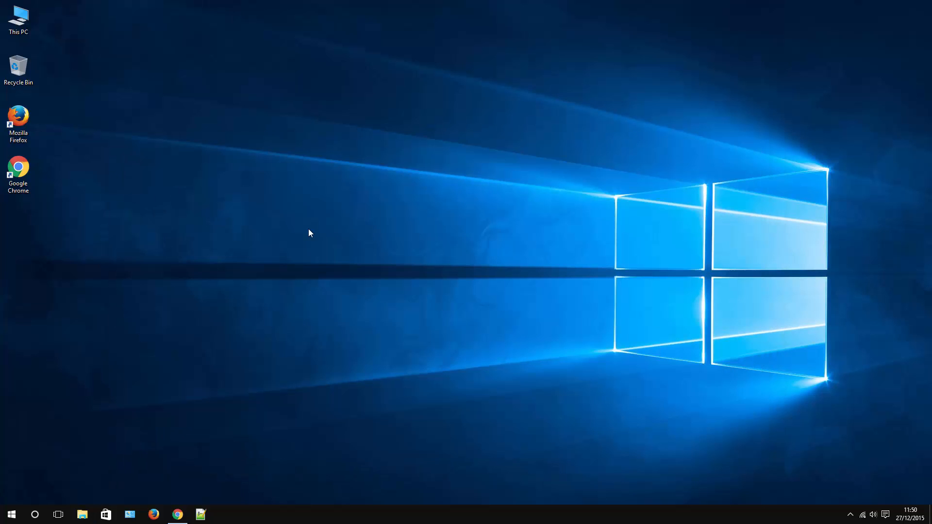
Reach Desktop Icon Settings from the desktop's Personalise option.
{"action": "right_click", "coordinate": [310, 233]}
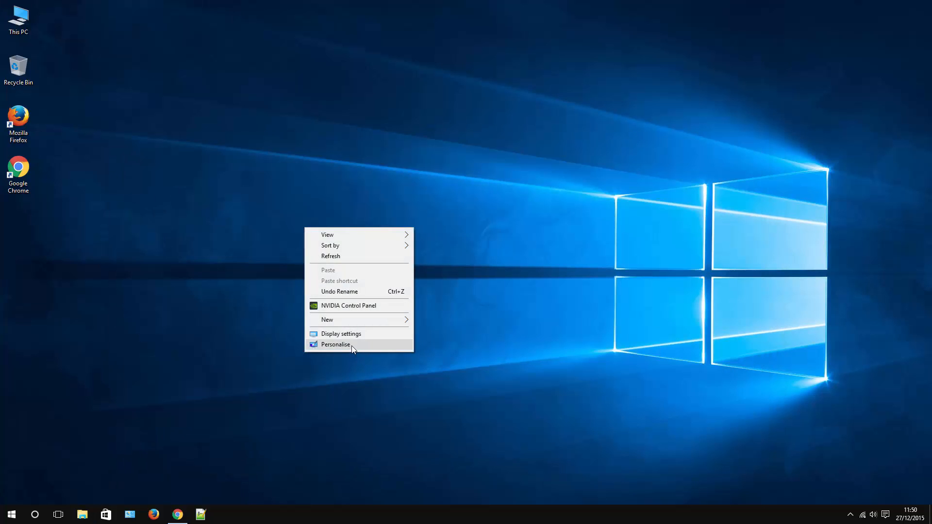
{"action": "left_click", "coordinate": [335, 344]}
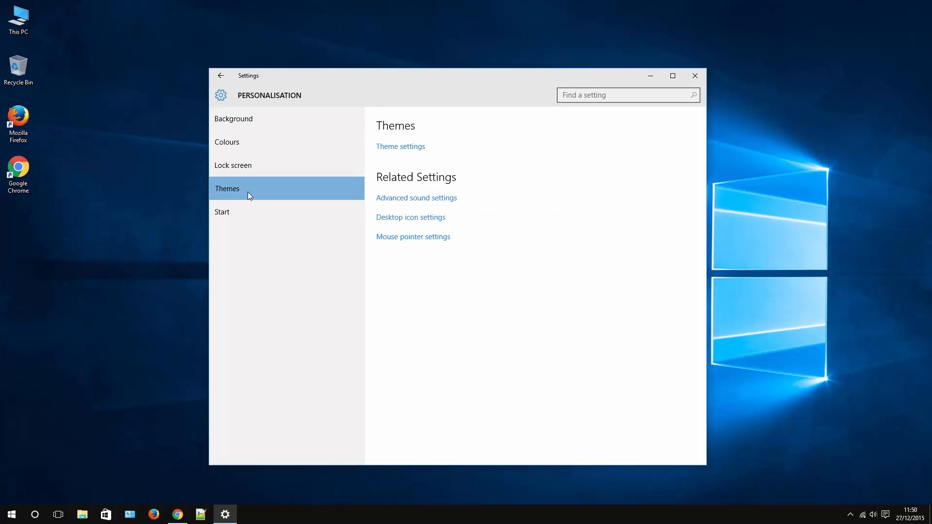
{"action": "mouse_move", "coordinate": [431, 224]}
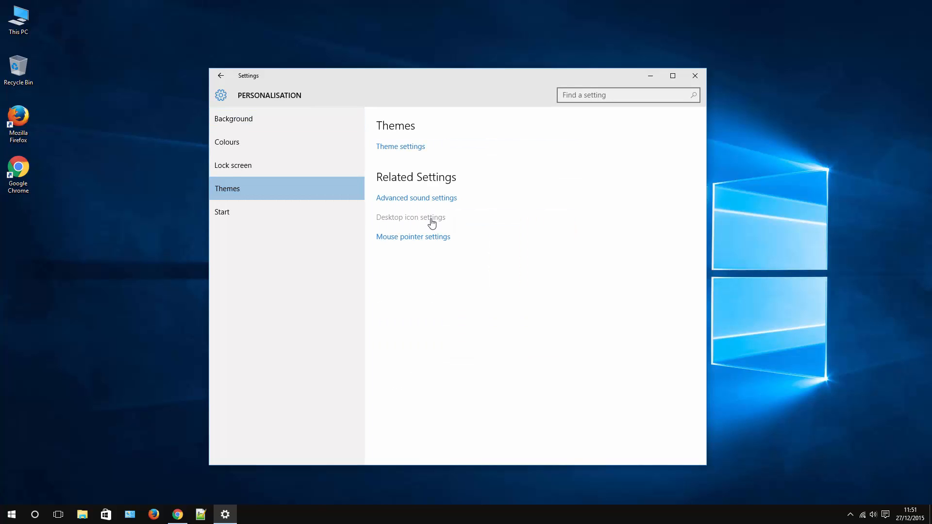
{"action": "left_click", "coordinate": [410, 217]}
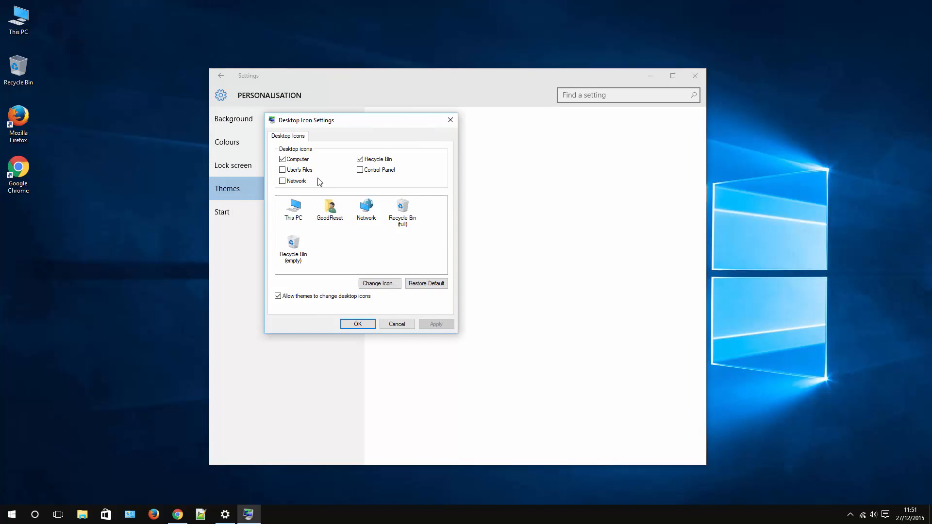
Keep the Computer icon shown on the desktop and confirm, returning to the desktop.
{"action": "left_click", "coordinate": [282, 159]}
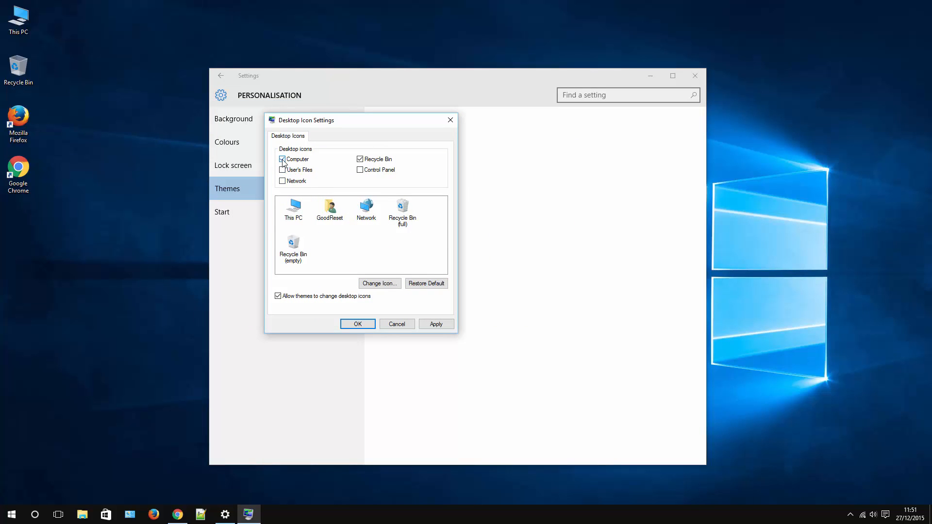
{"action": "left_click", "coordinate": [281, 159]}
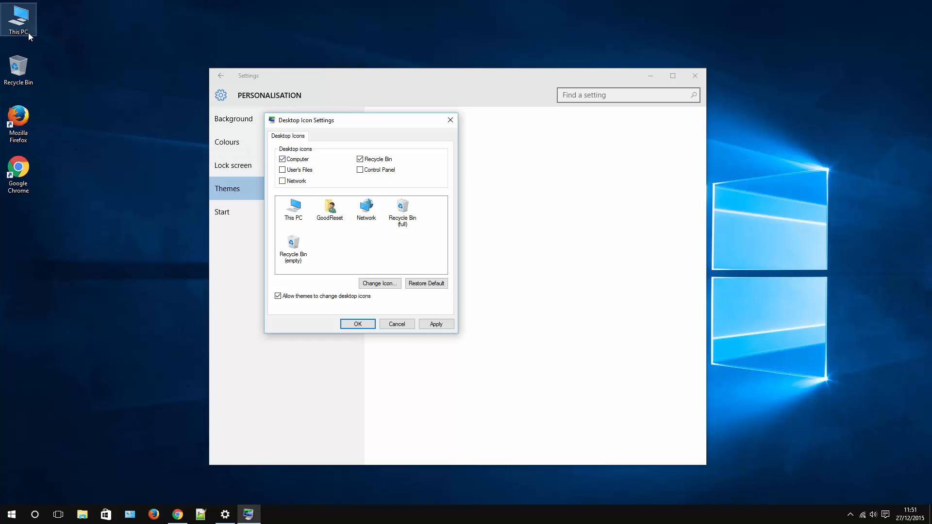
{"action": "mouse_move", "coordinate": [245, 255]}
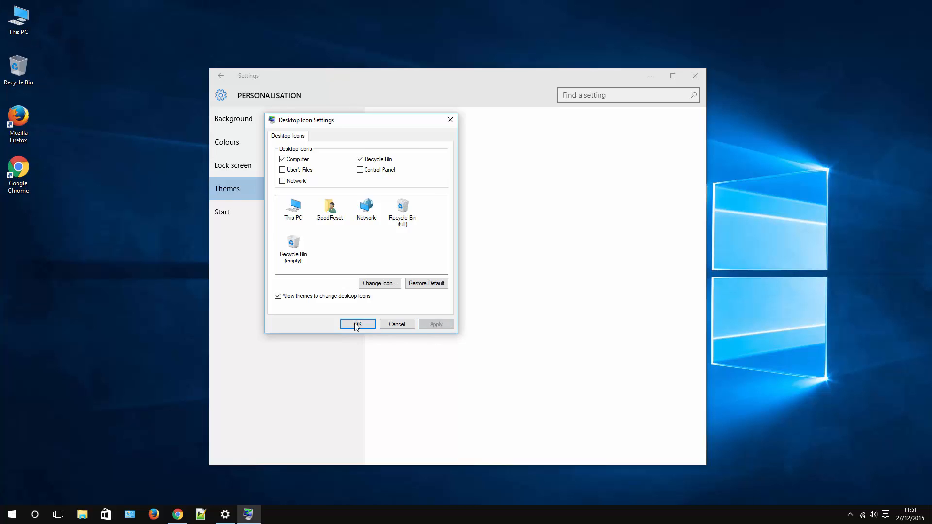
{"action": "left_click", "coordinate": [357, 324]}
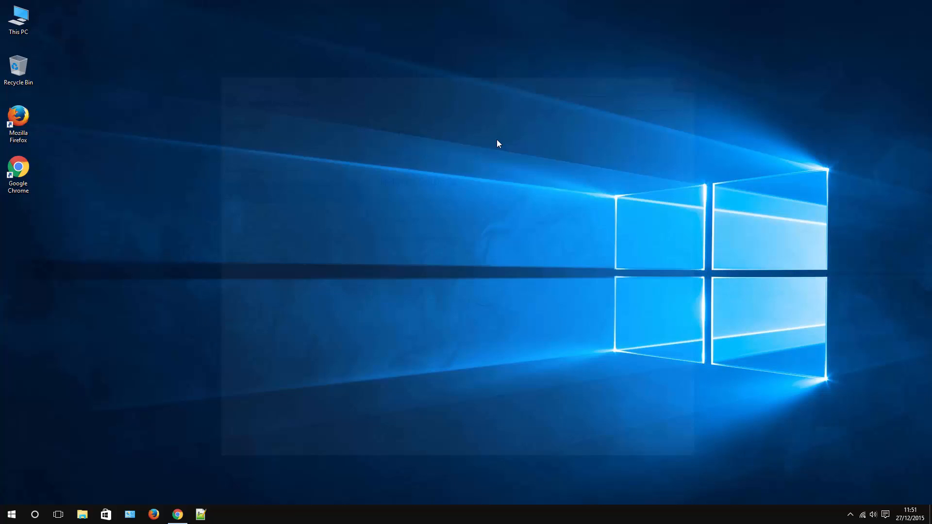
{"action": "mouse_move", "coordinate": [40, 228]}
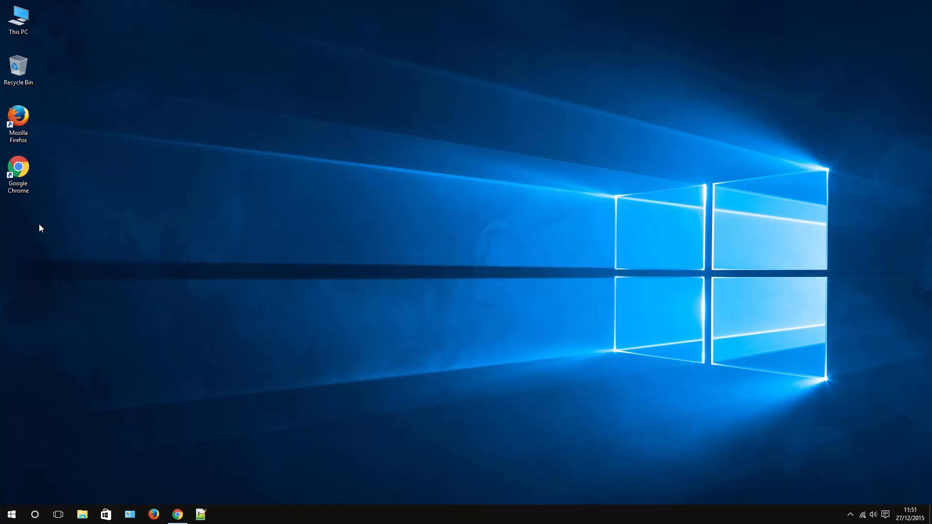
{"action": "mouse_move", "coordinate": [58, 408]}
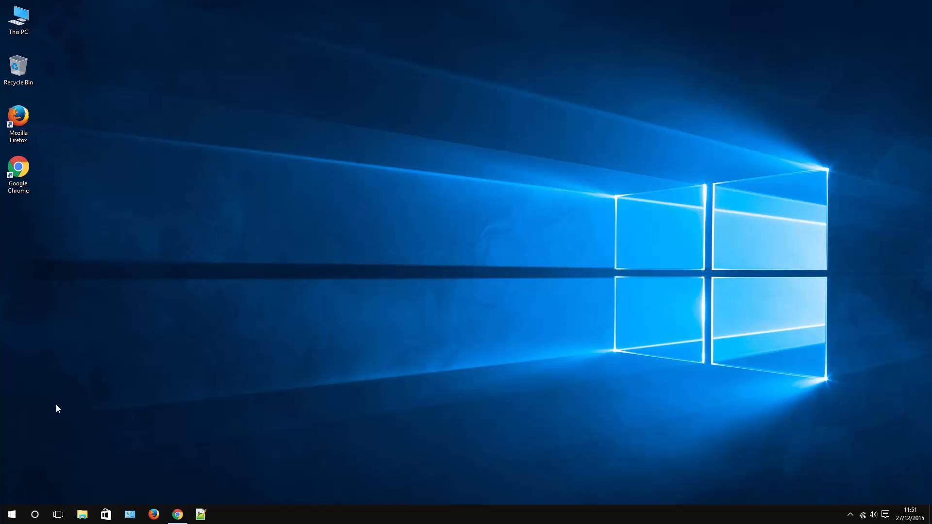
{"action": "mouse_move", "coordinate": [35, 514]}
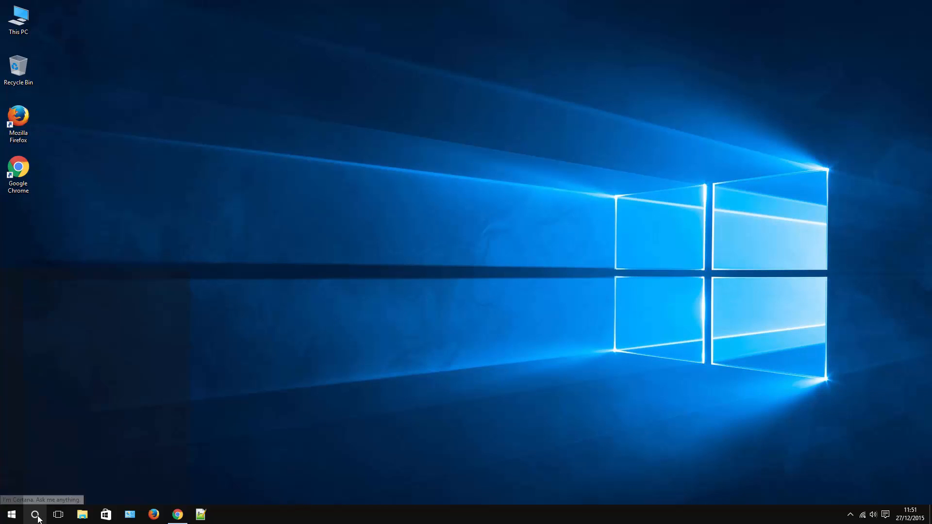
Search 'bl', locate the BlueStacks shortcut's folder, create a desktop shortcut and close Explorer.
{"action": "type", "text": "blue"}
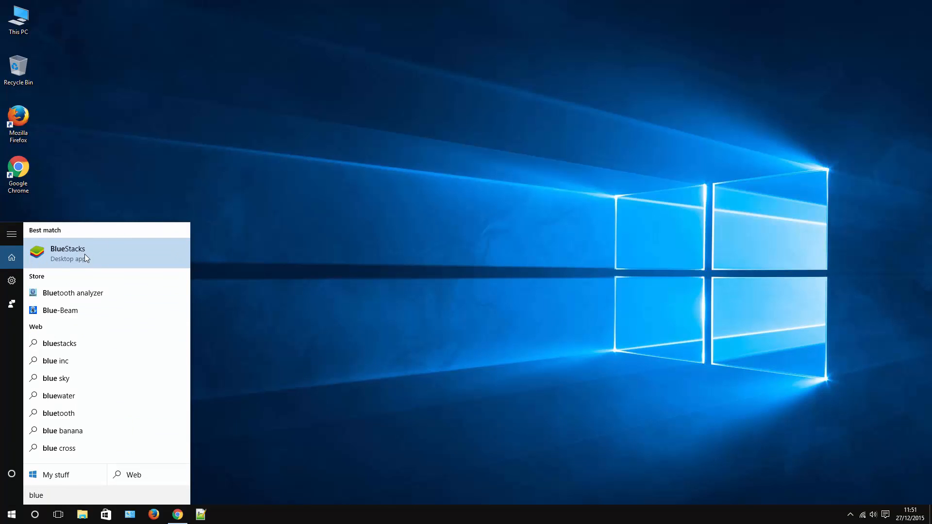
{"action": "right_click", "coordinate": [68, 252]}
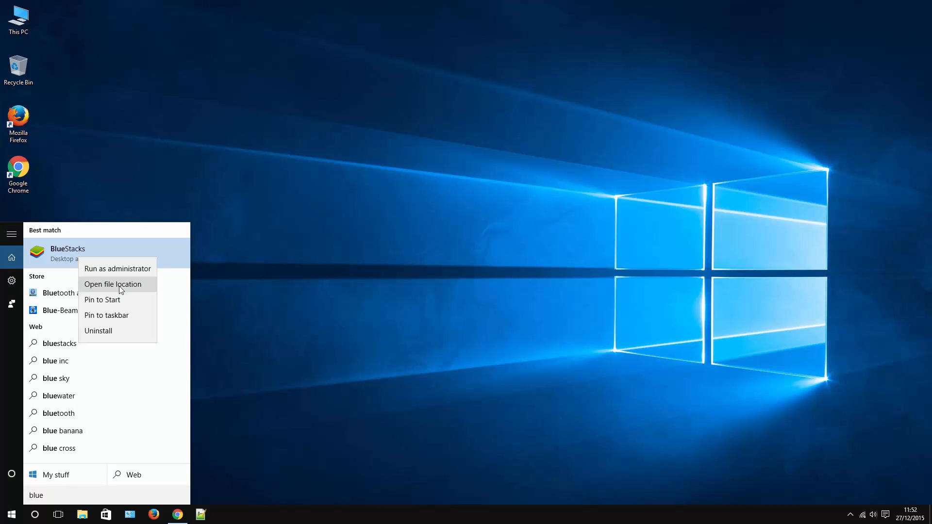
{"action": "left_click", "coordinate": [112, 284]}
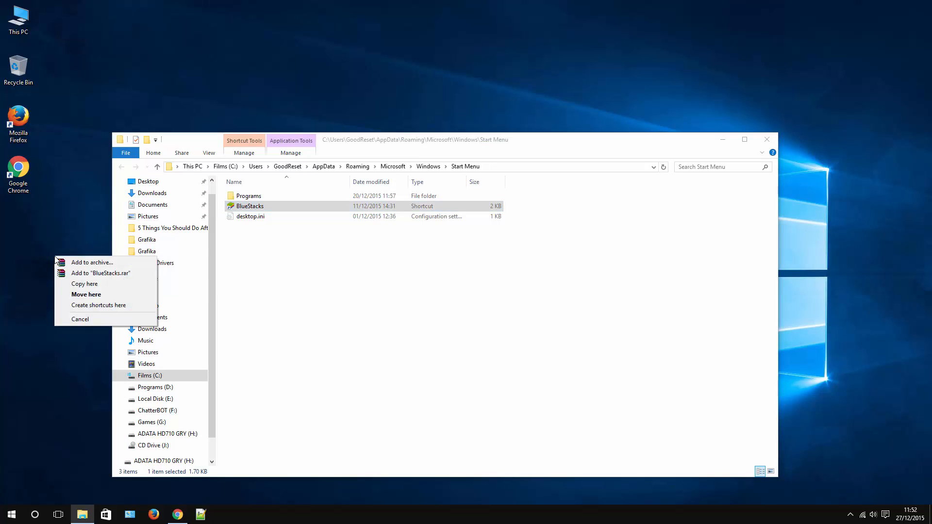
{"action": "left_click", "coordinate": [98, 305]}
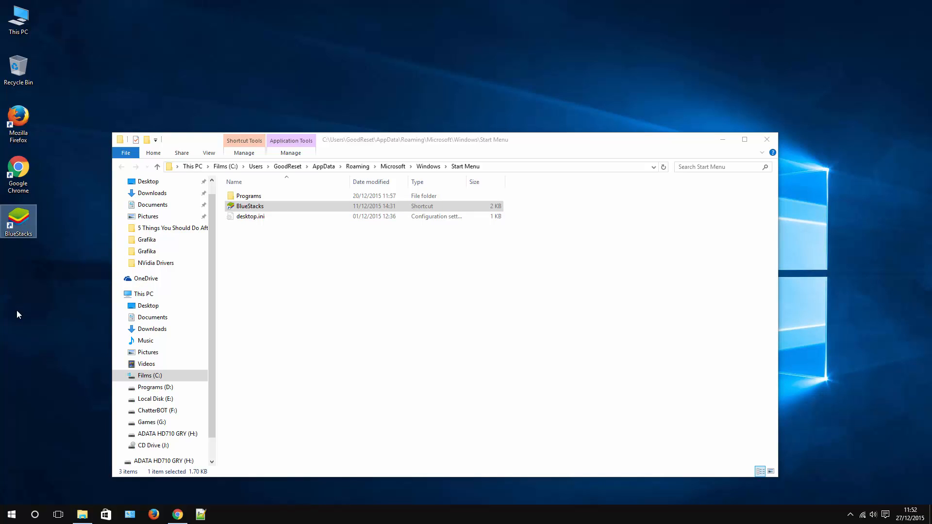
{"action": "mouse_move", "coordinate": [238, 522]}
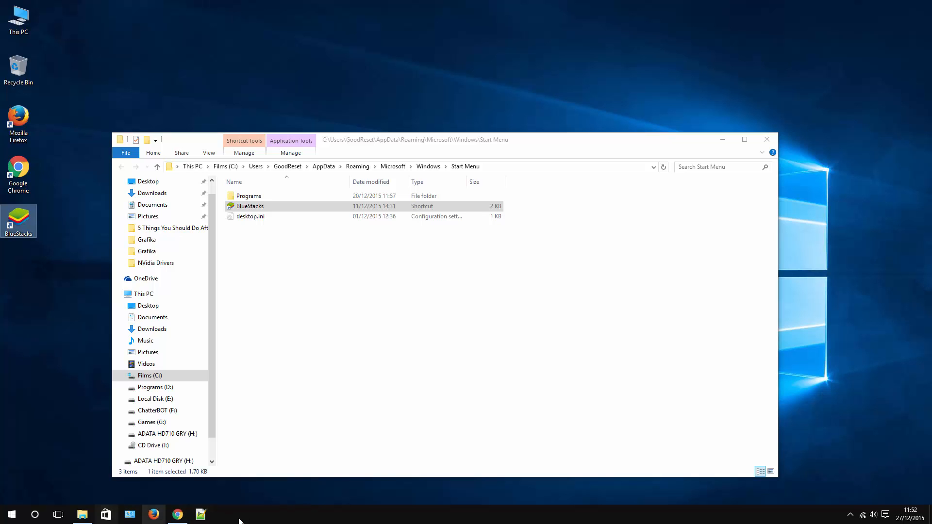
{"action": "mouse_move", "coordinate": [767, 140]}
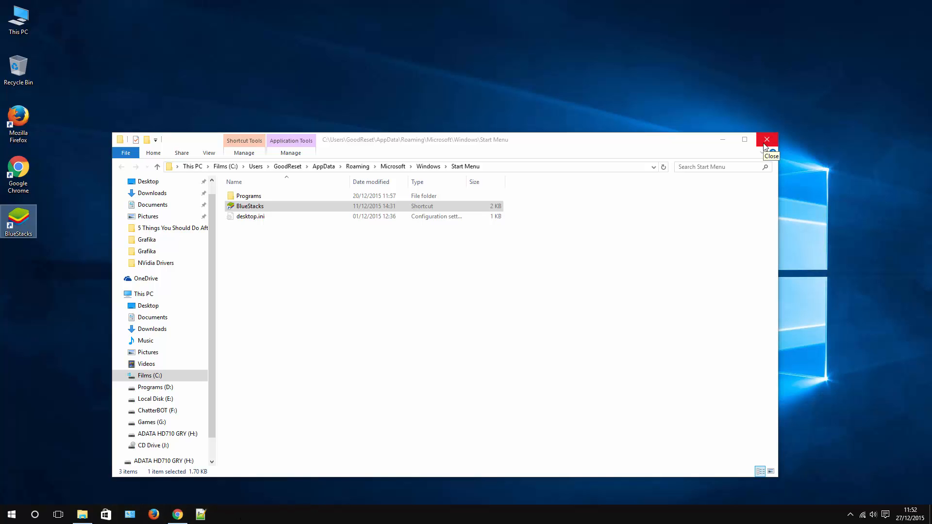
{"action": "left_click", "coordinate": [766, 140]}
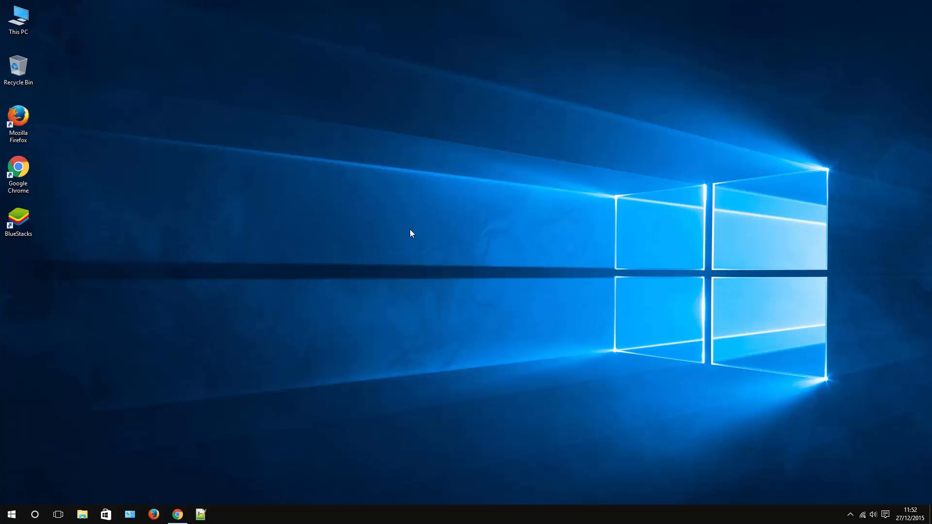
Turn on Quiet hours in the Action Centre, close it, and go to System settings.
{"action": "left_click", "coordinate": [885, 514]}
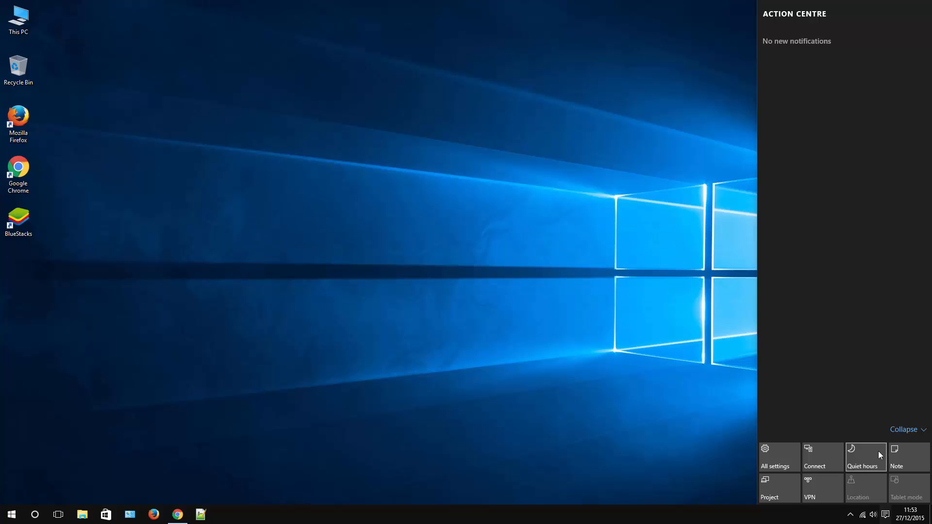
{"action": "left_click", "coordinate": [865, 458]}
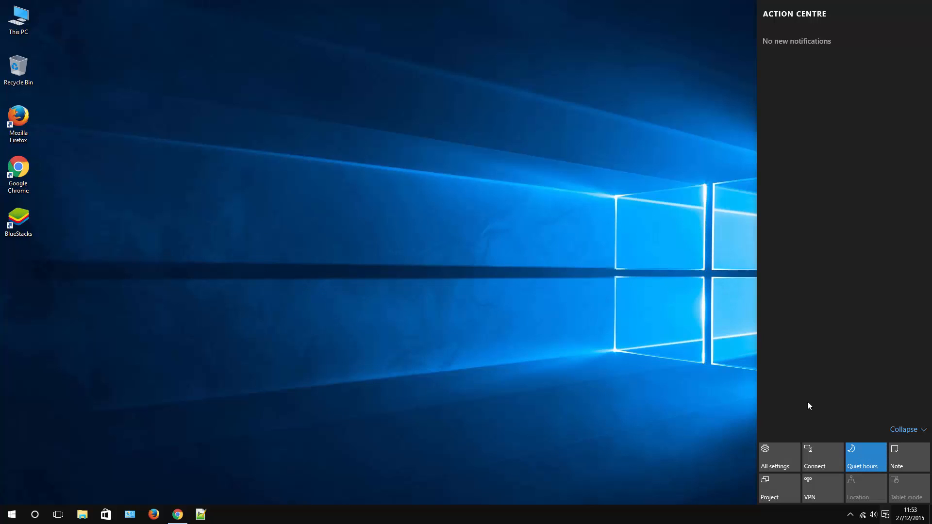
{"action": "mouse_move", "coordinate": [789, 410]}
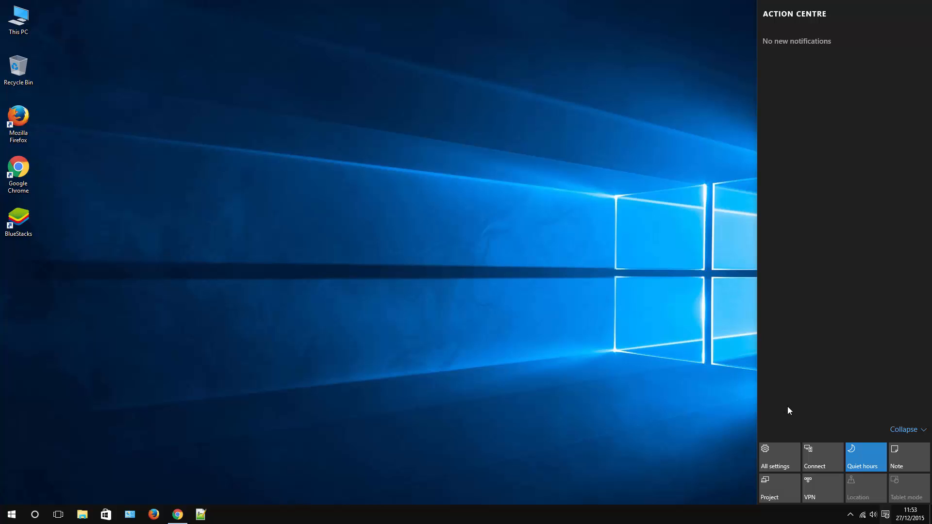
{"action": "left_click", "coordinate": [885, 514]}
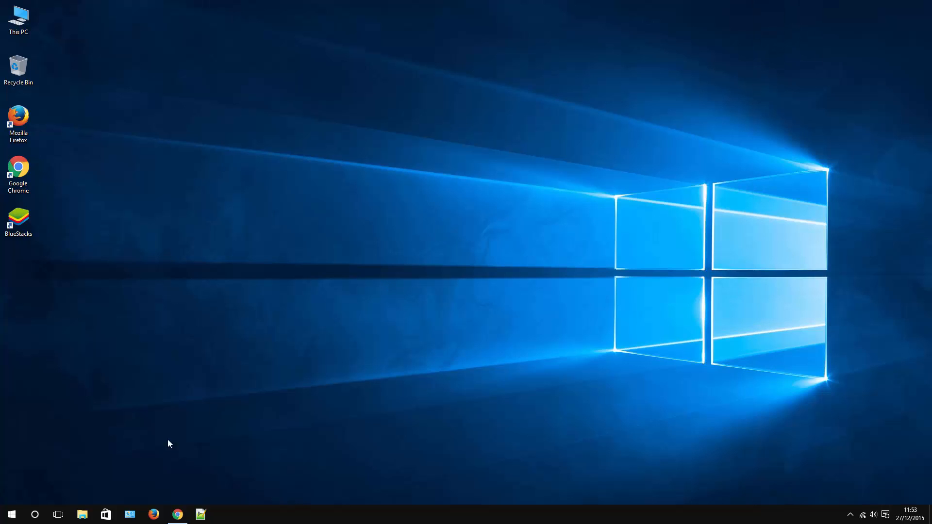
{"action": "left_click", "coordinate": [225, 514]}
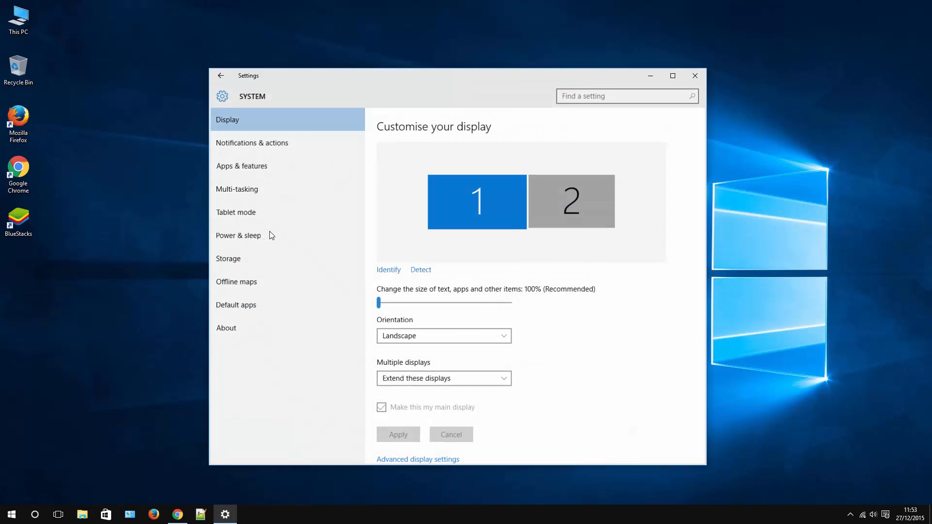
Pick a Quick actions button on the Notifications & actions page and close Settings.
{"action": "left_click", "coordinate": [252, 143]}
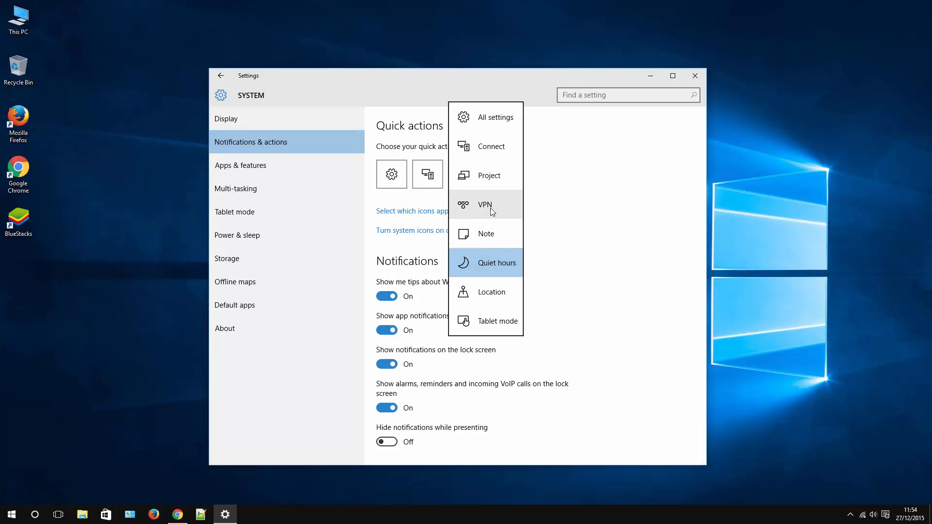
{"action": "left_click", "coordinate": [485, 262]}
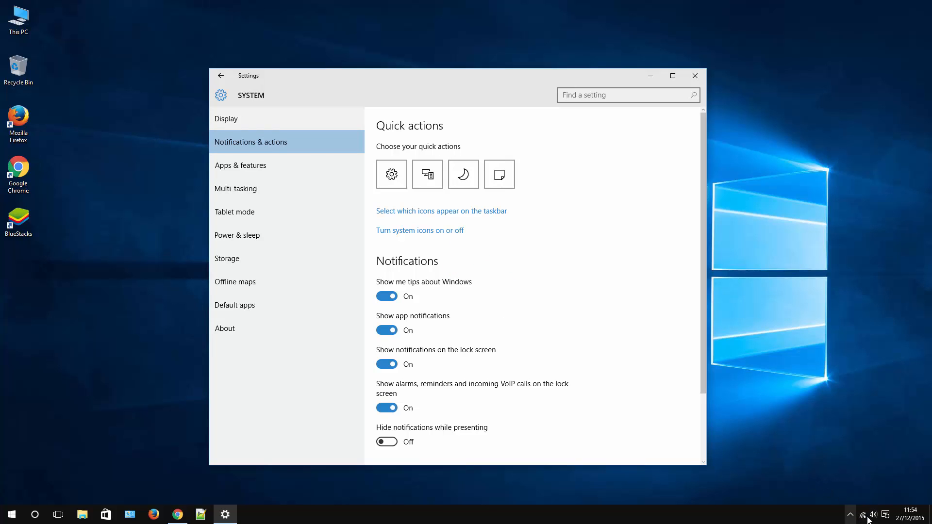
{"action": "left_click", "coordinate": [694, 76]}
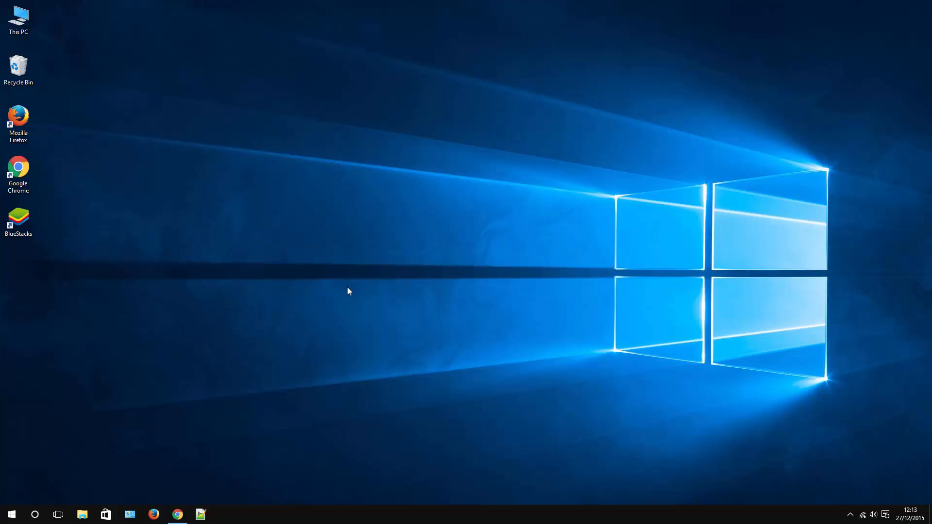
{"action": "mouse_move", "coordinate": [333, 294]}
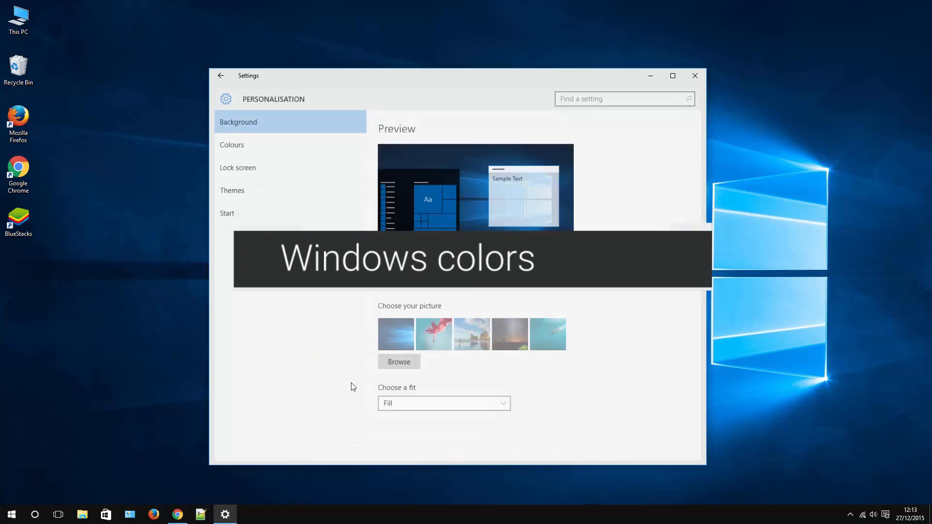
In Personalisation > Colours, stop auto-picking from the background and choose the teal accent colour.
{"action": "left_click", "coordinate": [231, 144]}
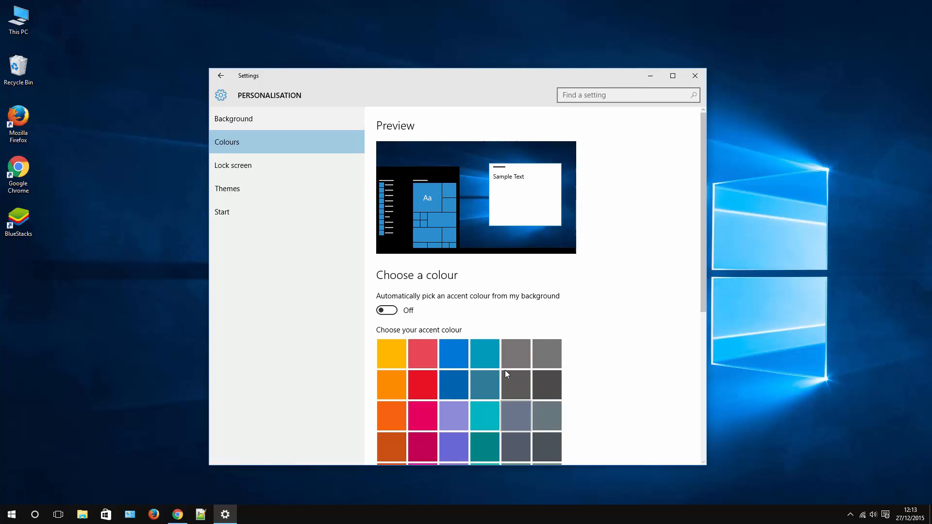
{"action": "left_click", "coordinate": [386, 310]}
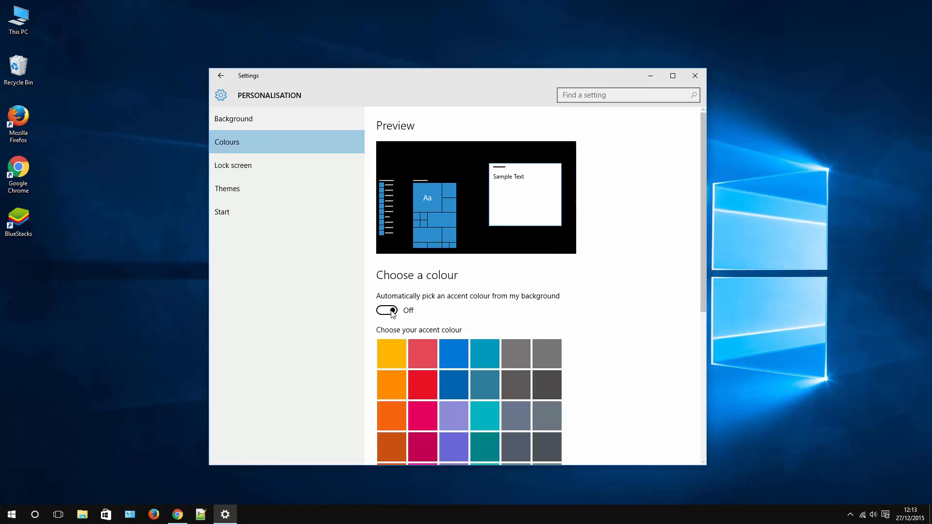
{"action": "scroll", "scroll_direction": "down", "scroll_amount": 3}
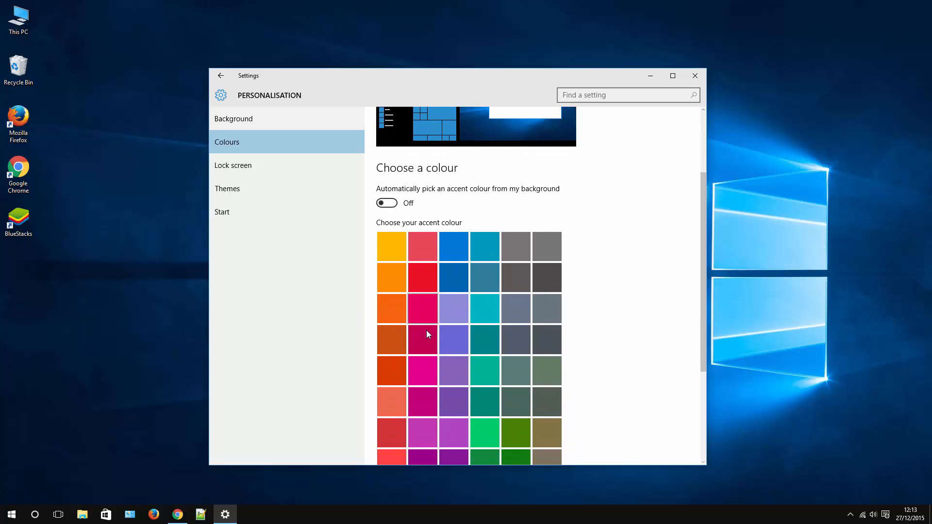
{"action": "left_click", "coordinate": [453, 340]}
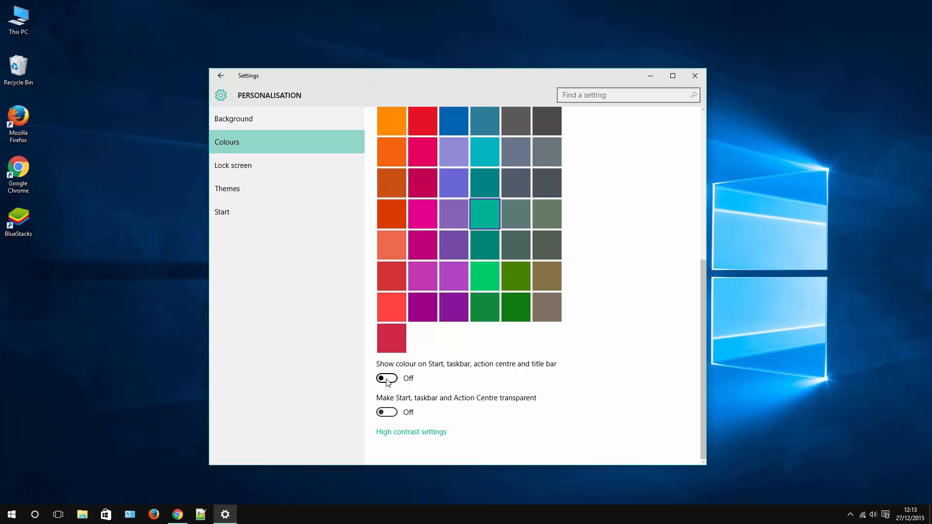
Show the accent colour on Start, taskbar and title bars, make them transparent, and check Start.
{"action": "left_click", "coordinate": [387, 378]}
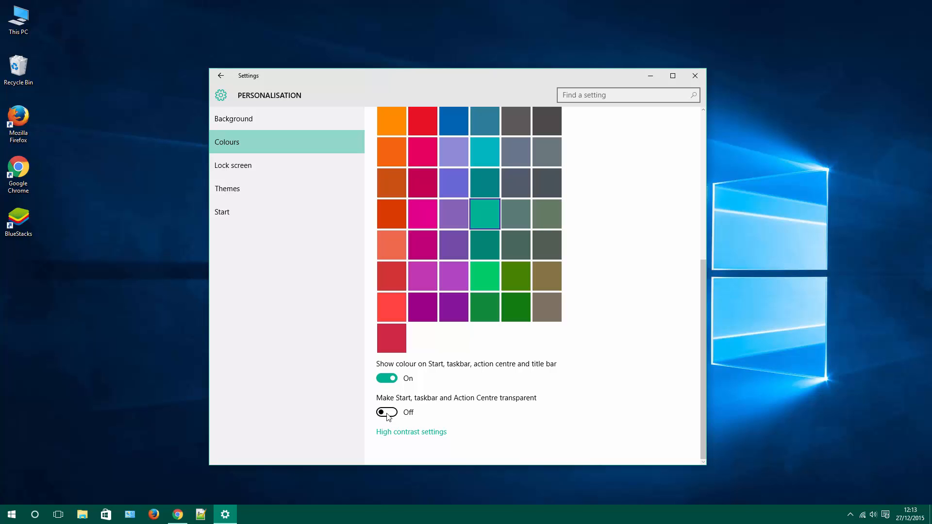
{"action": "left_click", "coordinate": [386, 412]}
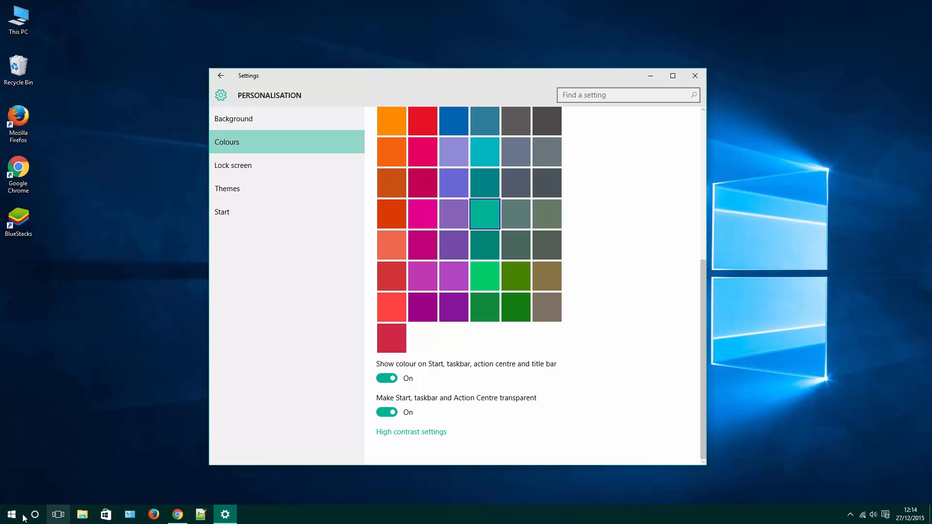
{"action": "left_click", "coordinate": [10, 514]}
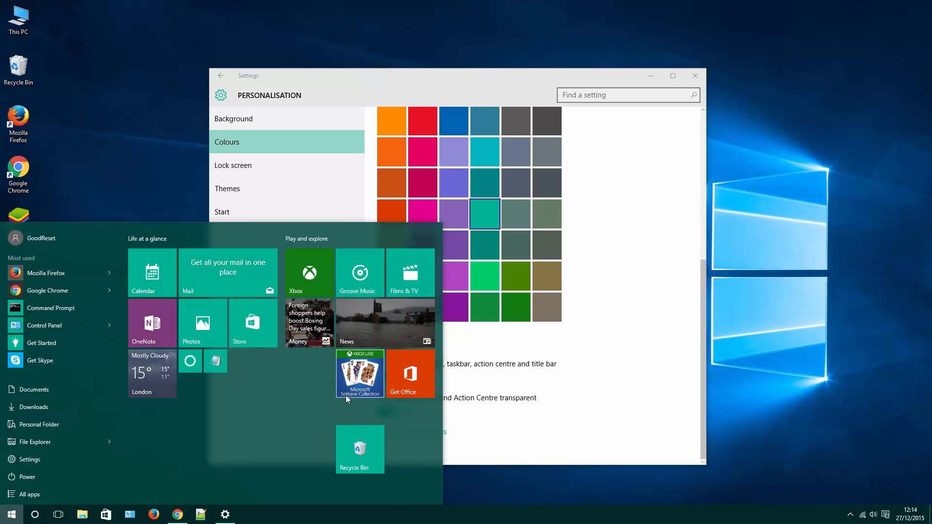
From Settings > Themes, bring up the classic Control Panel Personalisation themes window.
{"action": "left_click", "coordinate": [10, 514]}
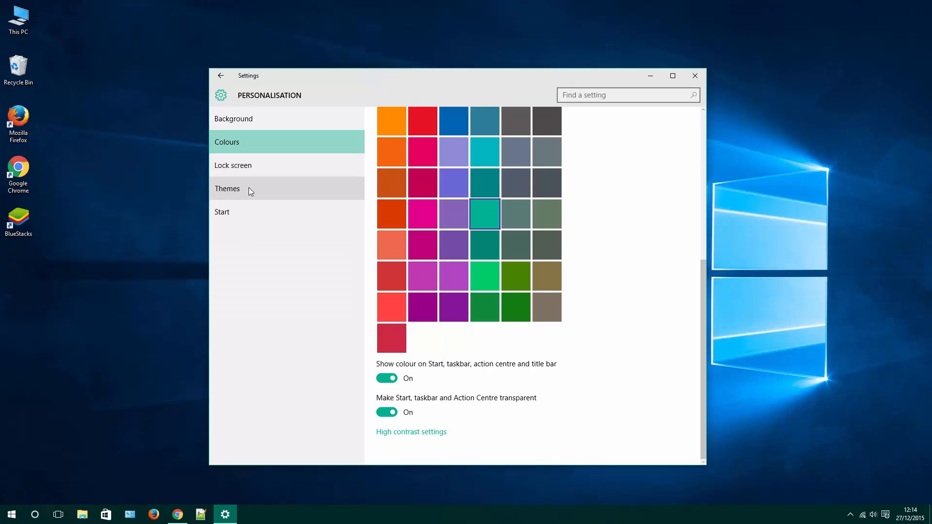
{"action": "left_click", "coordinate": [227, 188]}
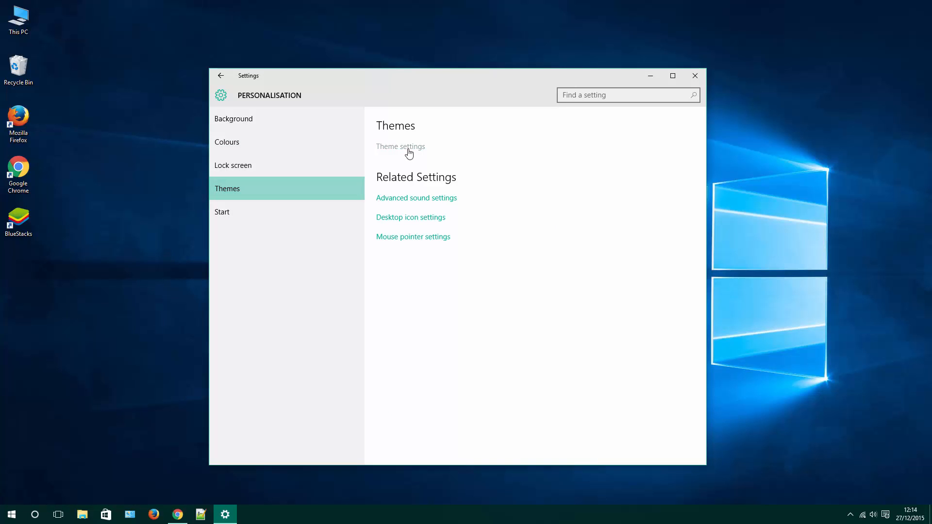
{"action": "left_click", "coordinate": [400, 146]}
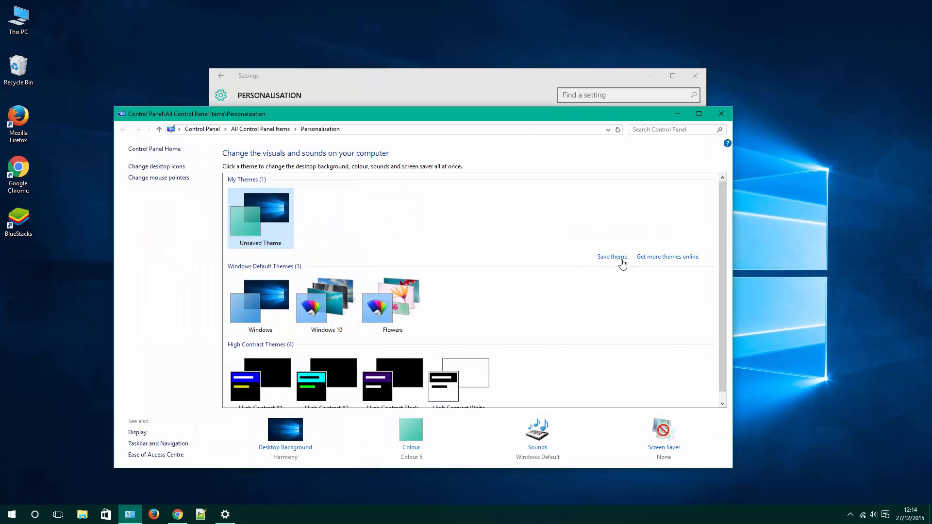
{"action": "mouse_move", "coordinate": [660, 262]}
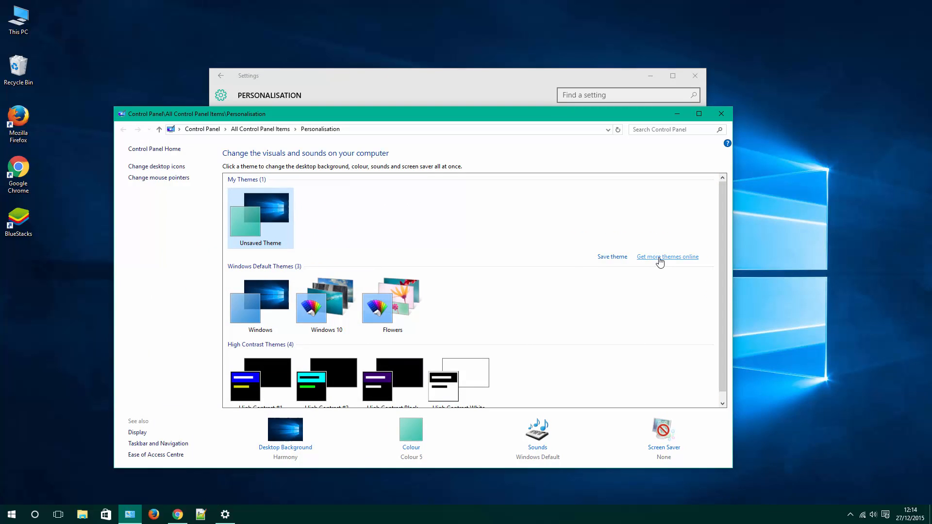
{"action": "mouse_move", "coordinate": [629, 287]}
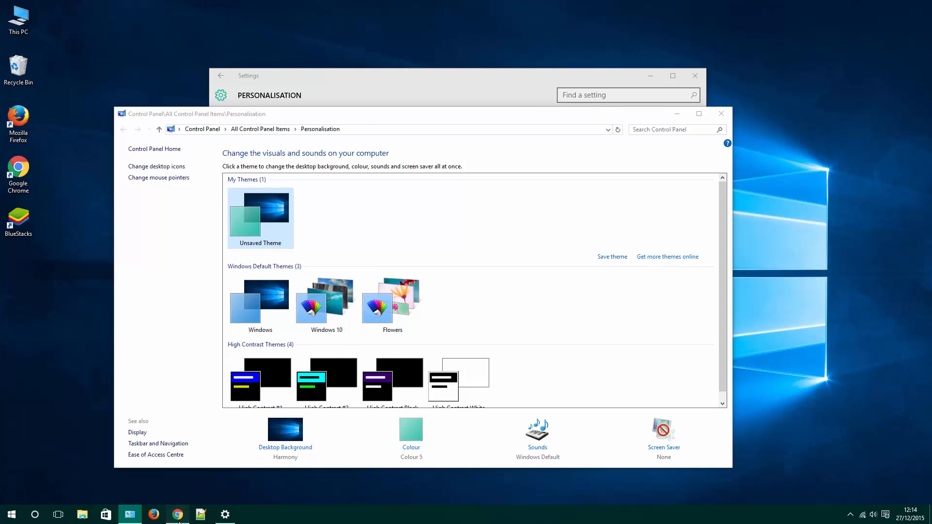
Download the Child of Light theme from Microsoft's online gallery and apply its themepack.
{"action": "left_click", "coordinate": [177, 514]}
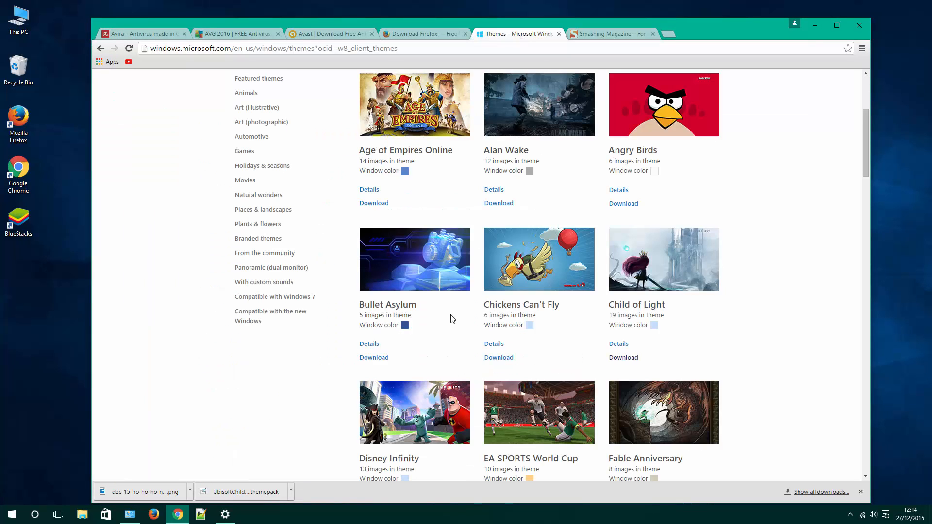
{"action": "mouse_move", "coordinate": [450, 318]}
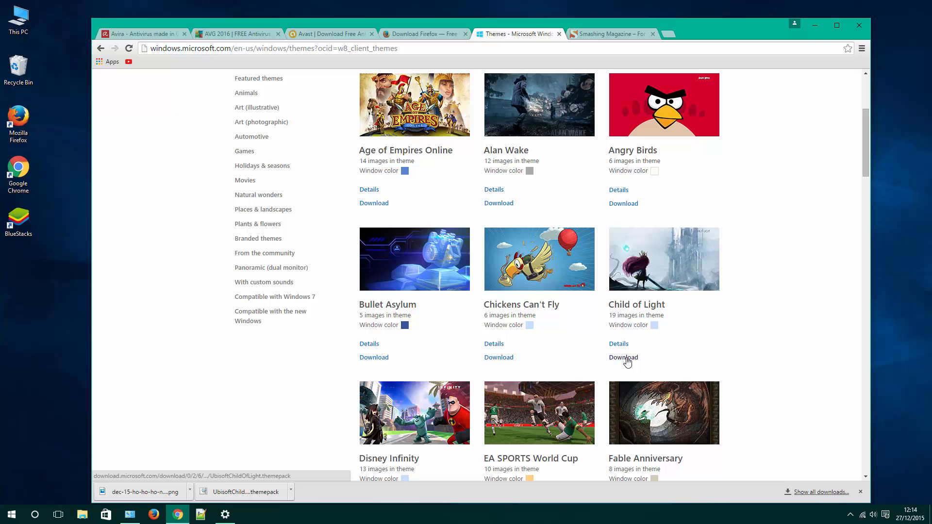
{"action": "left_click", "coordinate": [624, 357]}
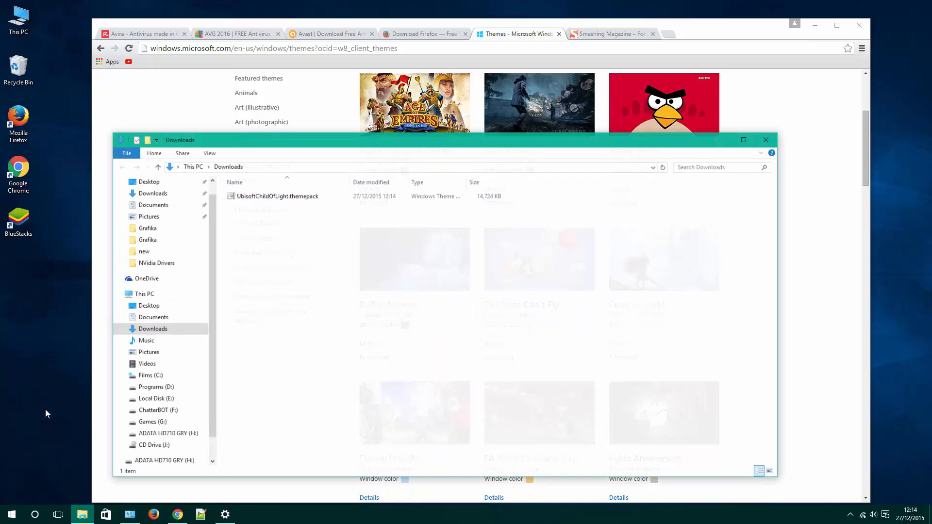
{"action": "left_click", "coordinate": [277, 196]}
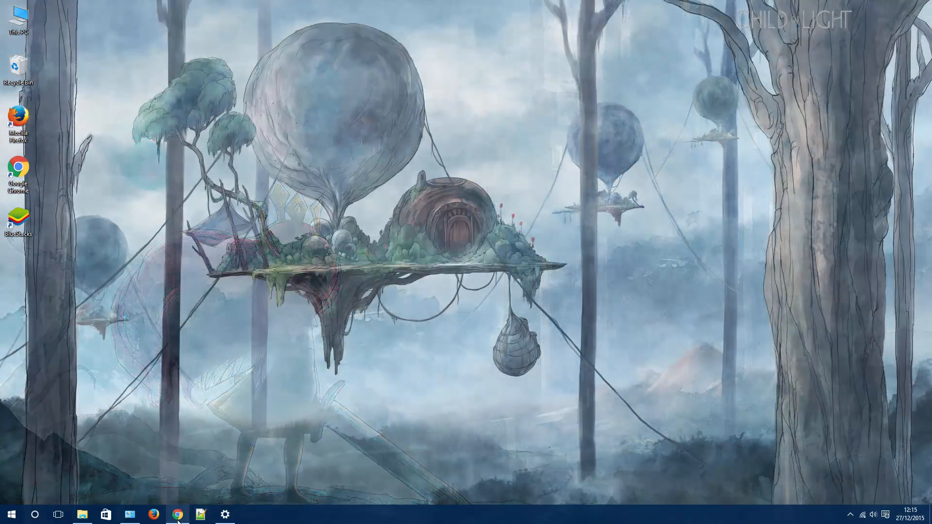
On Smashing Magazine, open the December 2015 desktop wallpaper calendars article.
{"action": "left_click", "coordinate": [177, 514]}
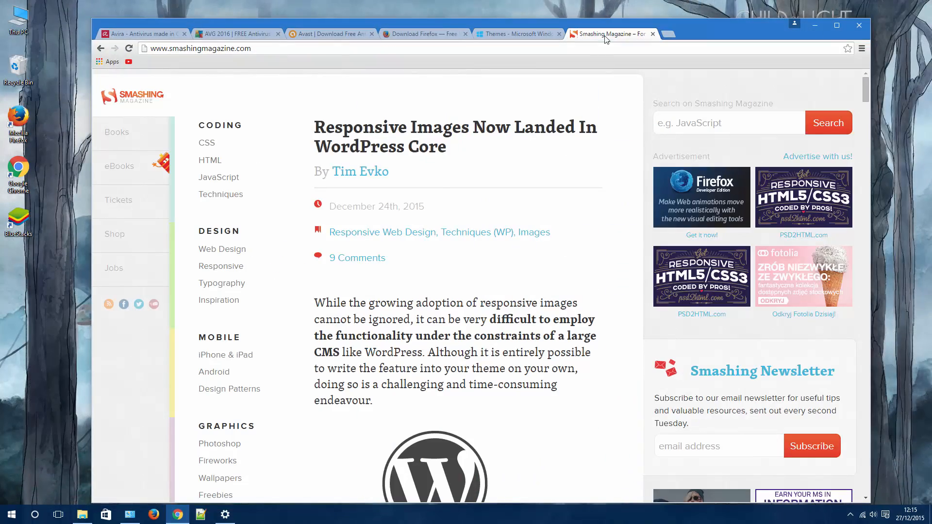
{"action": "mouse_move", "coordinate": [358, 257]}
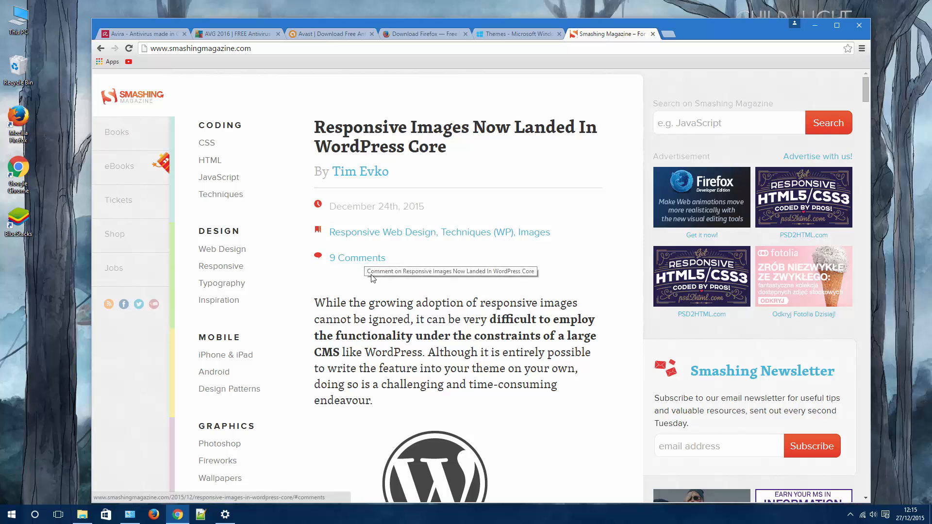
{"action": "mouse_move", "coordinate": [370, 358]}
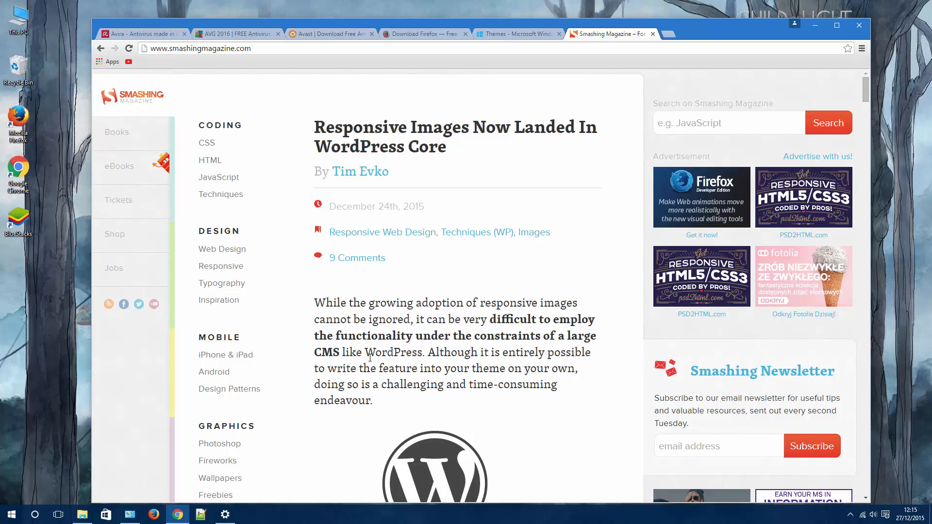
{"action": "scroll", "scroll_direction": "down", "scroll_amount": 3}
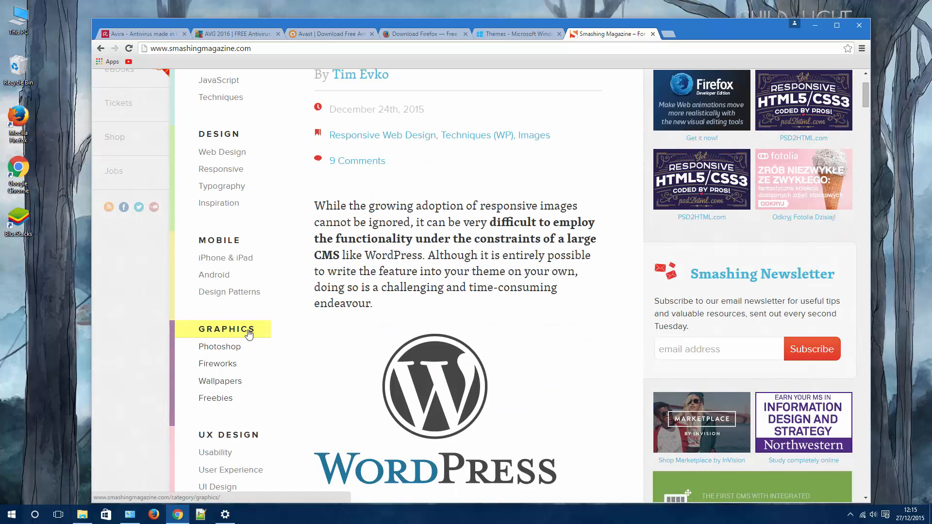
{"action": "left_click", "coordinate": [220, 381]}
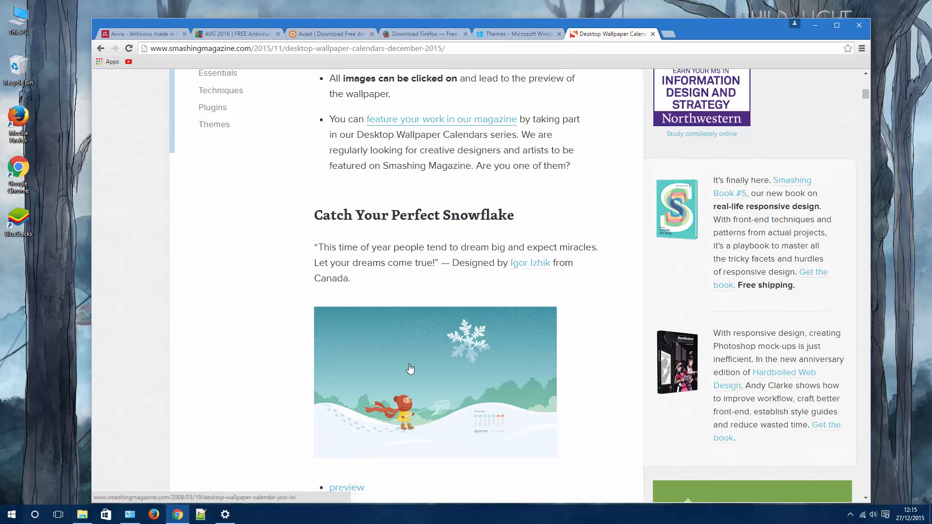
Browse down through the wallpaper designs to the Santa 'Ho Ho Ho!' wallpaper.
{"action": "scroll", "scroll_direction": "down", "scroll_amount": 3}
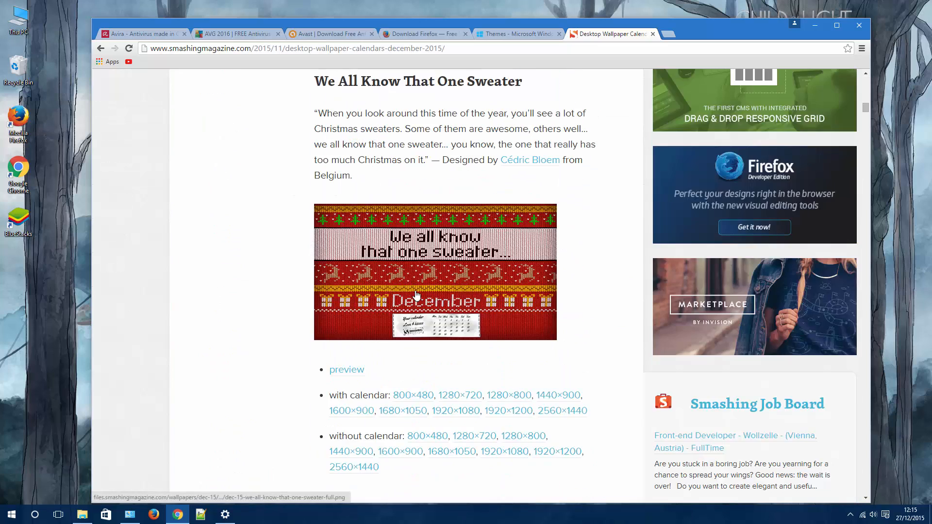
{"action": "scroll", "scroll_direction": "down", "scroll_amount": 3}
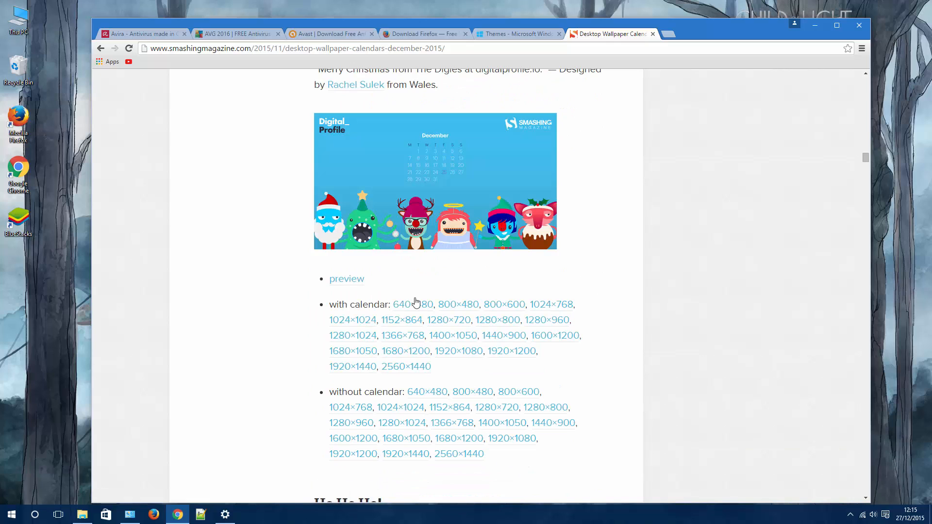
{"action": "mouse_move", "coordinate": [404, 312]}
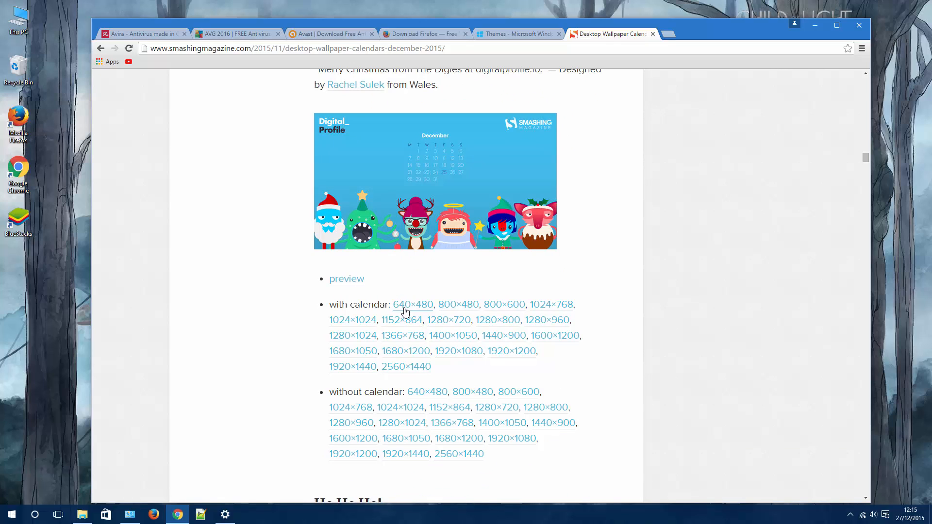
{"action": "mouse_move", "coordinate": [466, 377]}
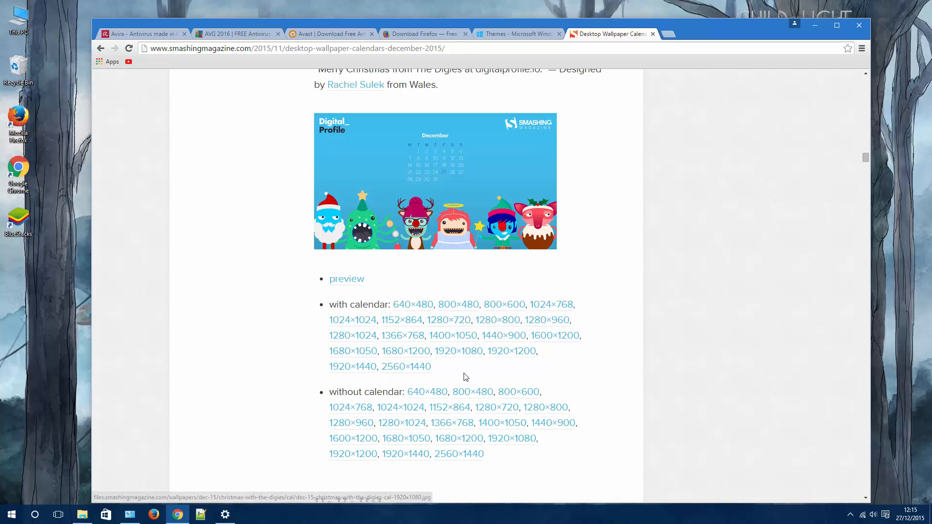
{"action": "scroll", "scroll_direction": "down", "scroll_amount": 3}
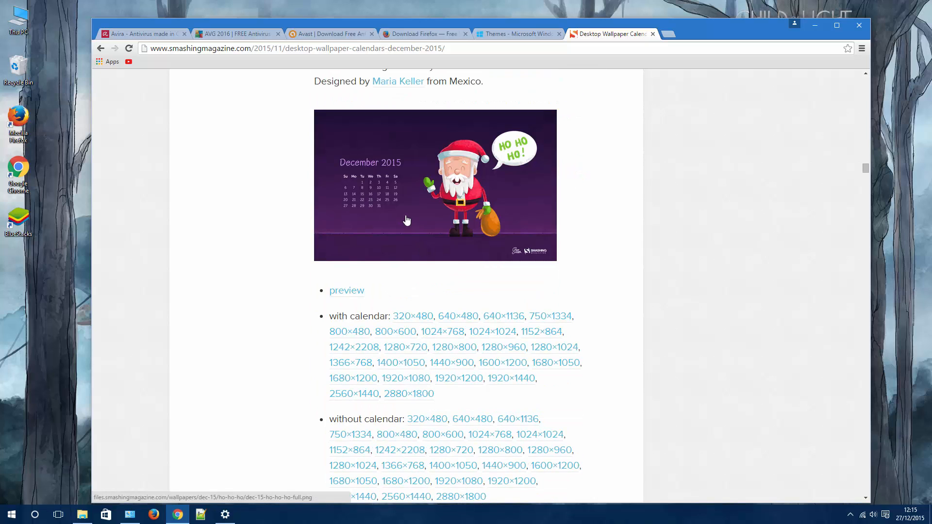
{"action": "mouse_move", "coordinate": [406, 219]}
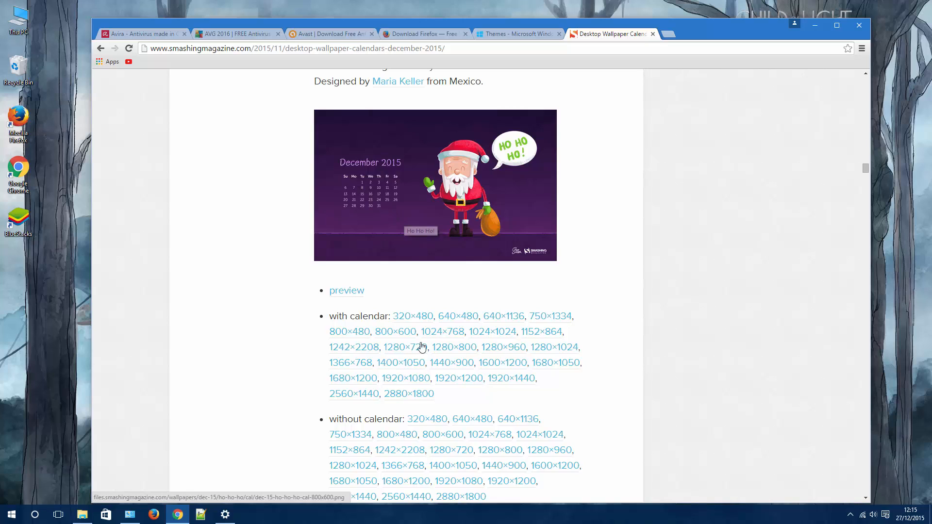
{"action": "scroll", "scroll_direction": "down", "scroll_amount": 3}
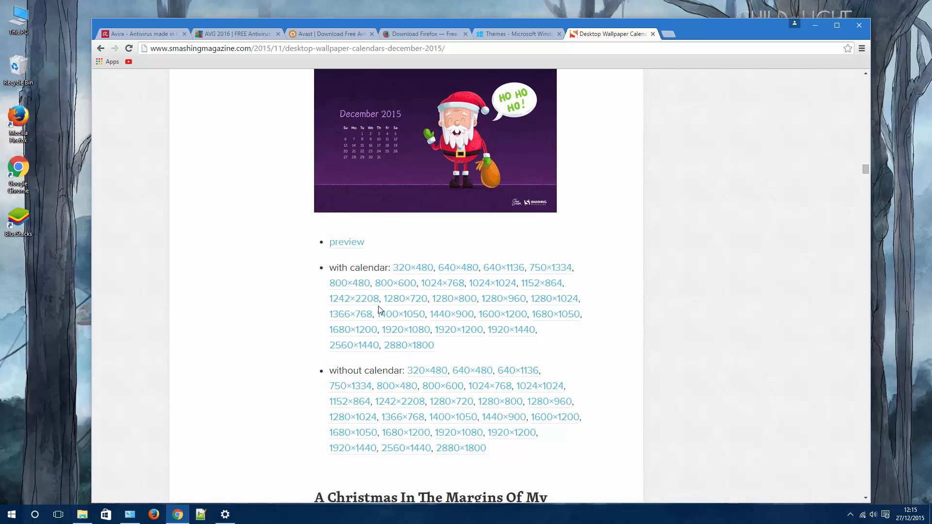
{"action": "mouse_move", "coordinate": [405, 329]}
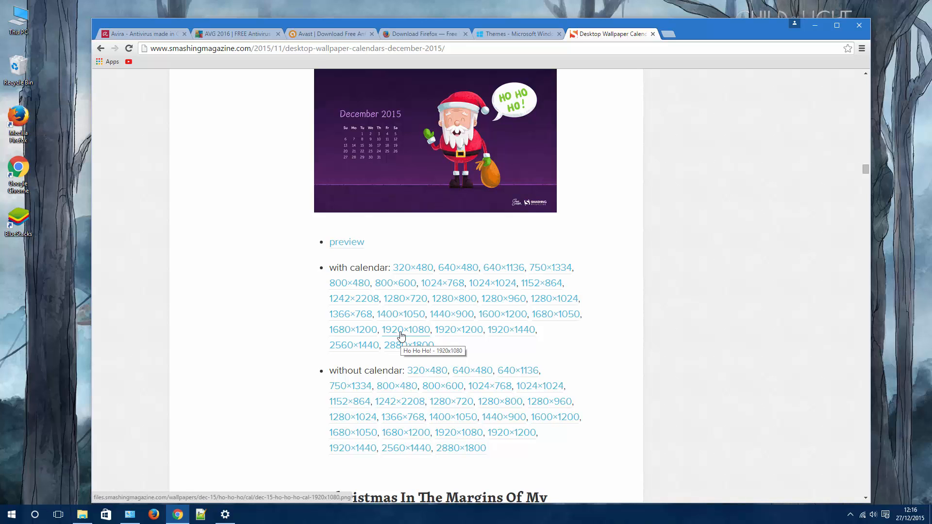
Save the 1920×1080 with-calendar Santa wallpaper and open the Downloads folder from Start.
{"action": "left_click", "coordinate": [405, 329]}
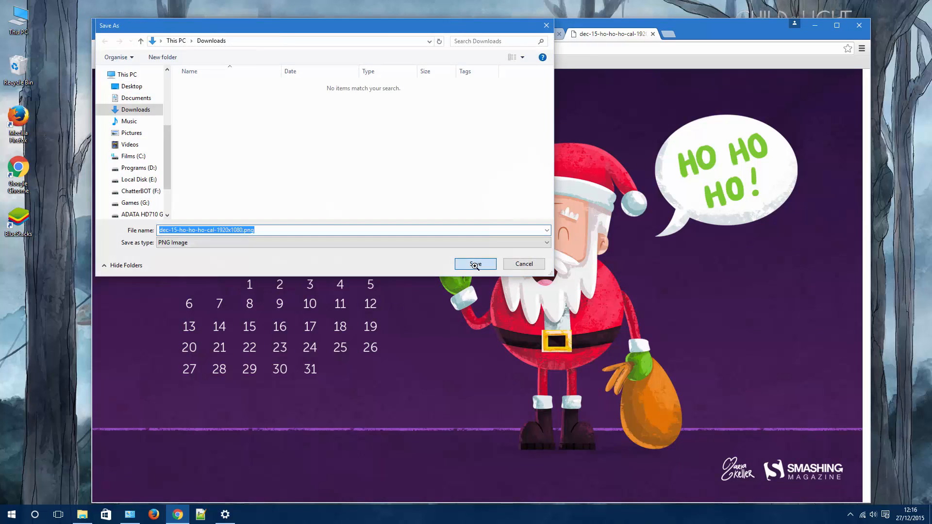
{"action": "left_click", "coordinate": [475, 265]}
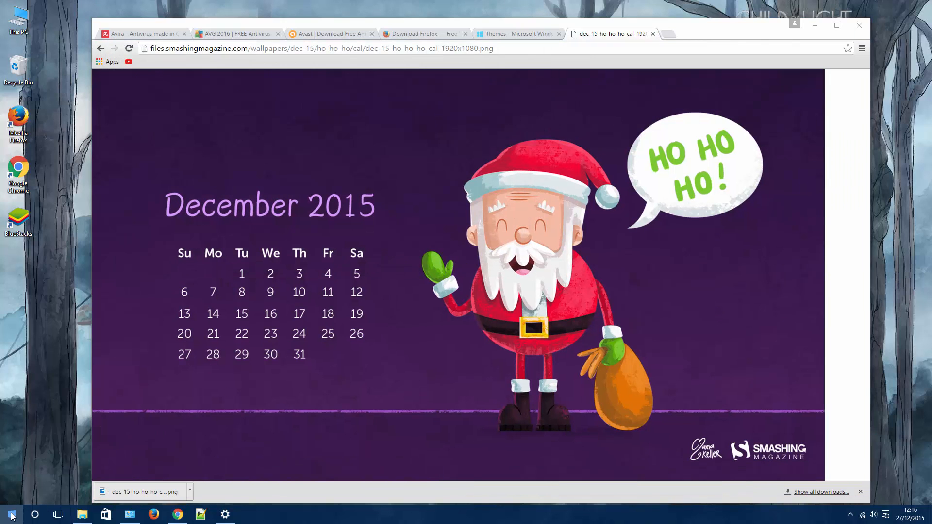
{"action": "left_click", "coordinate": [11, 514]}
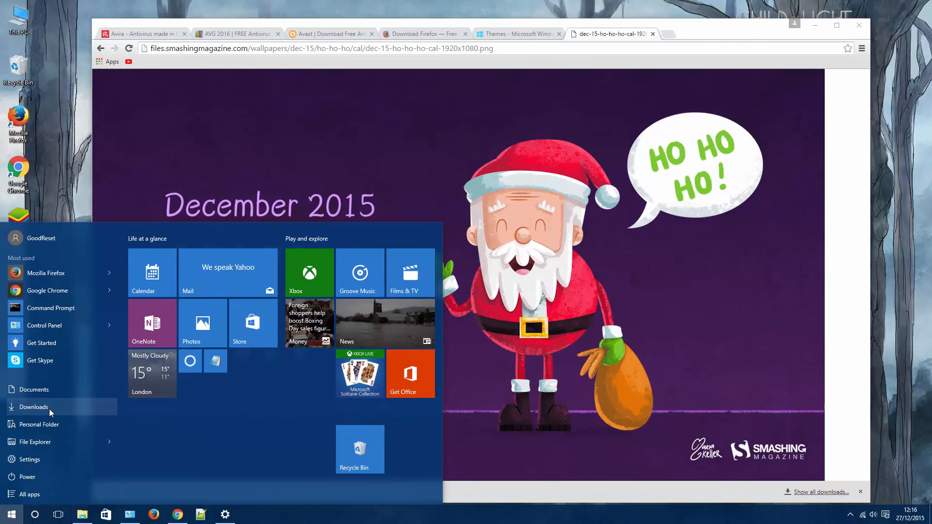
{"action": "left_click", "coordinate": [33, 407]}
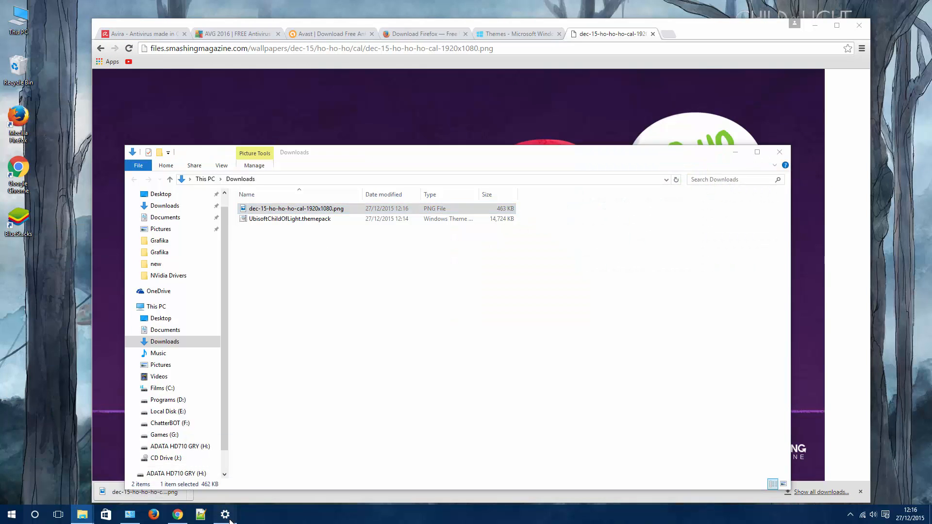
In Personalisation > Background, switch the background from slideshow to a single picture.
{"action": "left_click", "coordinate": [225, 514]}
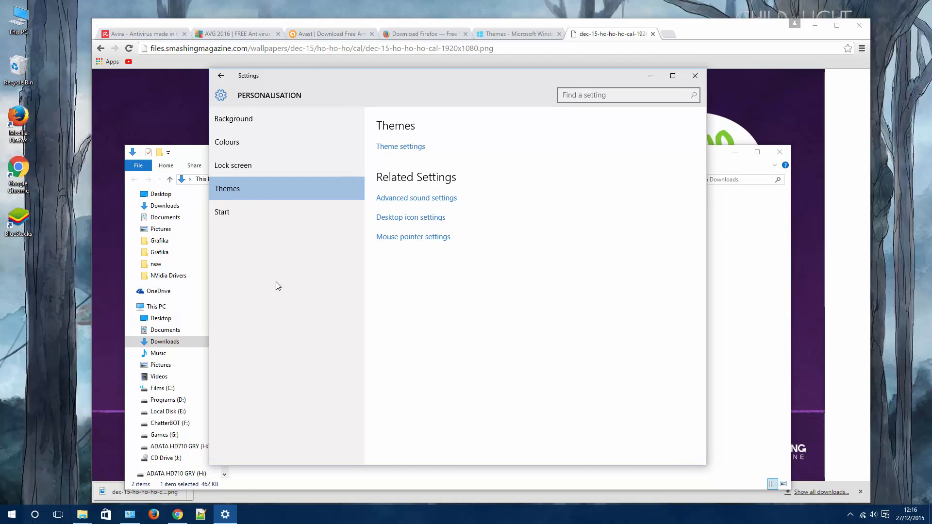
{"action": "left_click", "coordinate": [233, 119]}
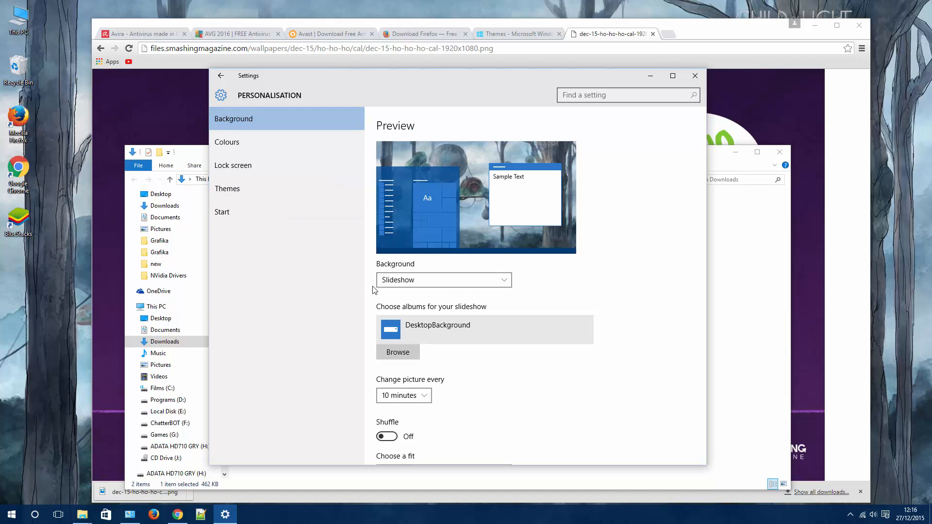
{"action": "left_click", "coordinate": [443, 281]}
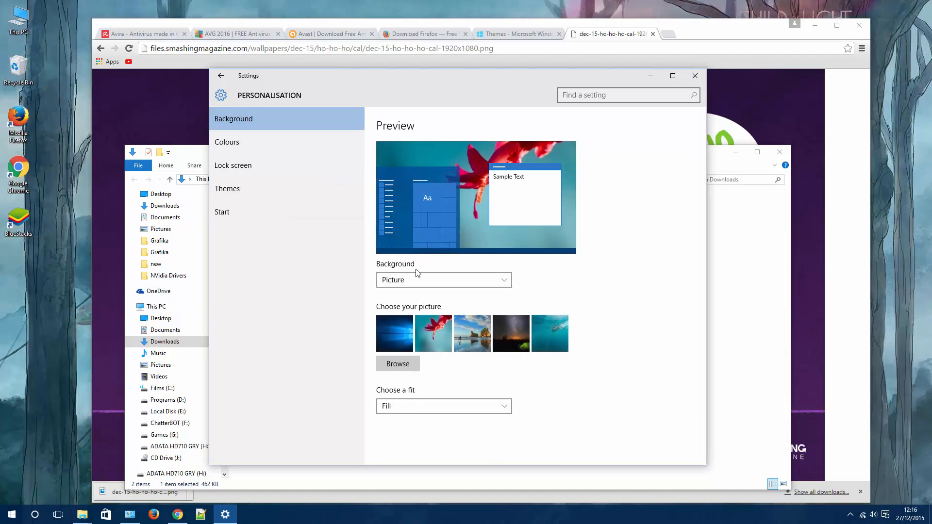
Browse to the downloaded Santa calendar PNG and choose it as the desktop background.
{"action": "left_click", "coordinate": [397, 363]}
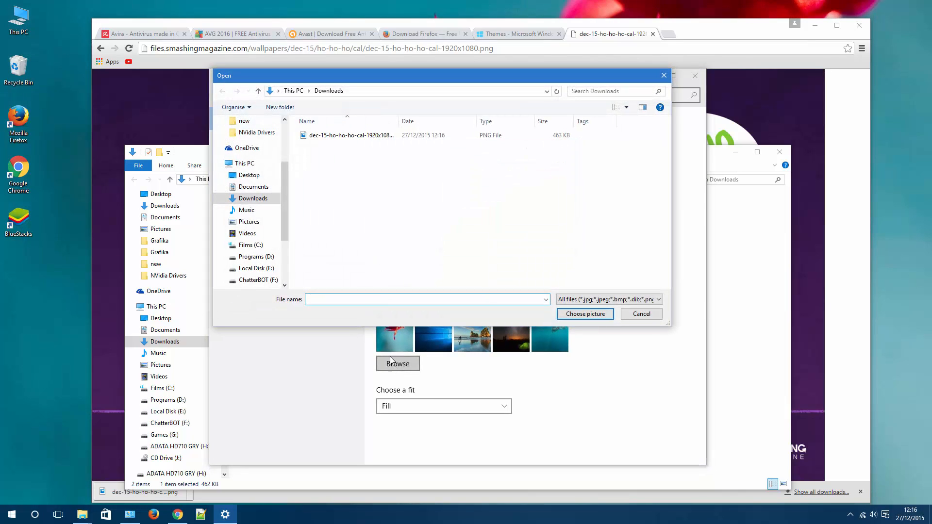
{"action": "left_click", "coordinate": [350, 135]}
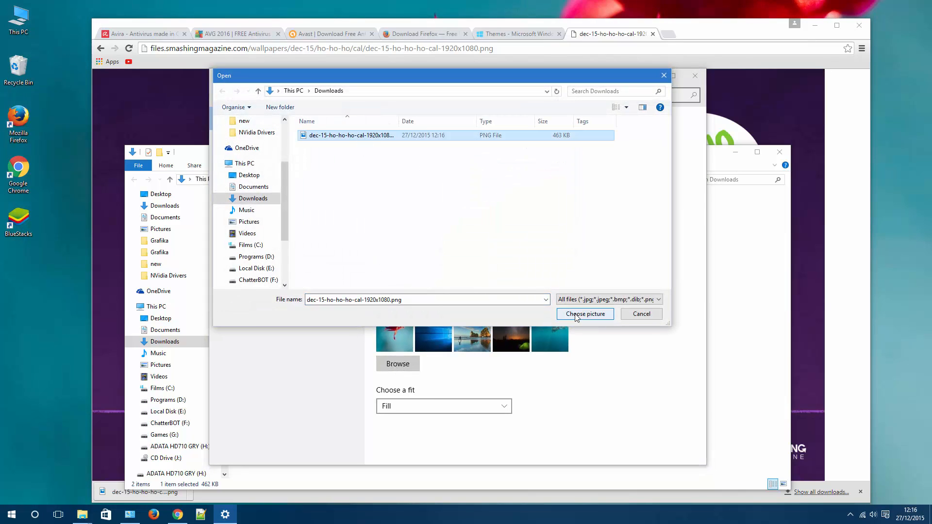
{"action": "left_click", "coordinate": [584, 314]}
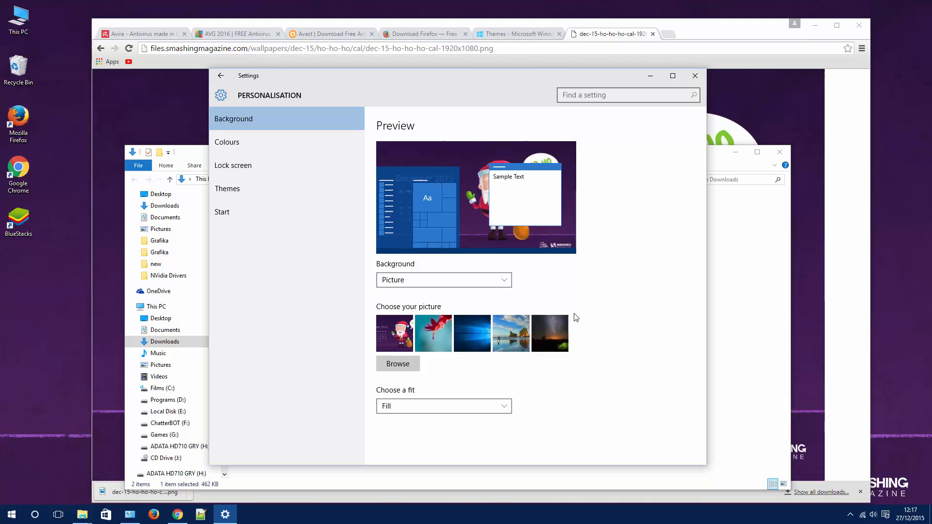